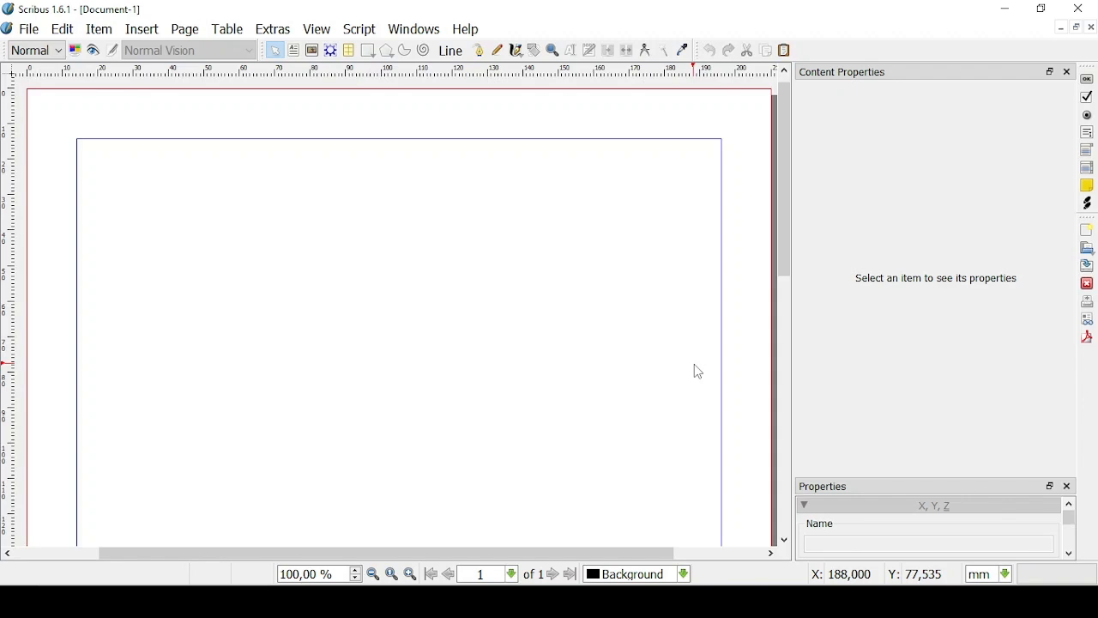
{"action": "mouse_move", "coordinate": [712, 342]}
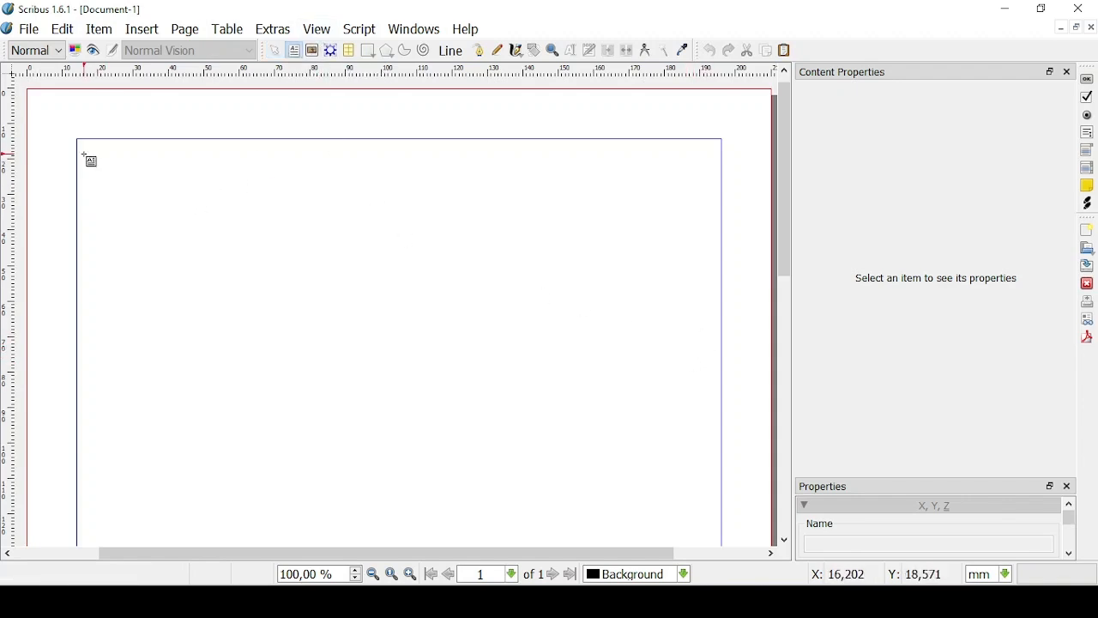
Step: Draw a wide text frame across the top of the page and type HELLO in it
{"action": "left_click_drag", "start_coordinate": [84, 154], "coordinate": [699, 412]}
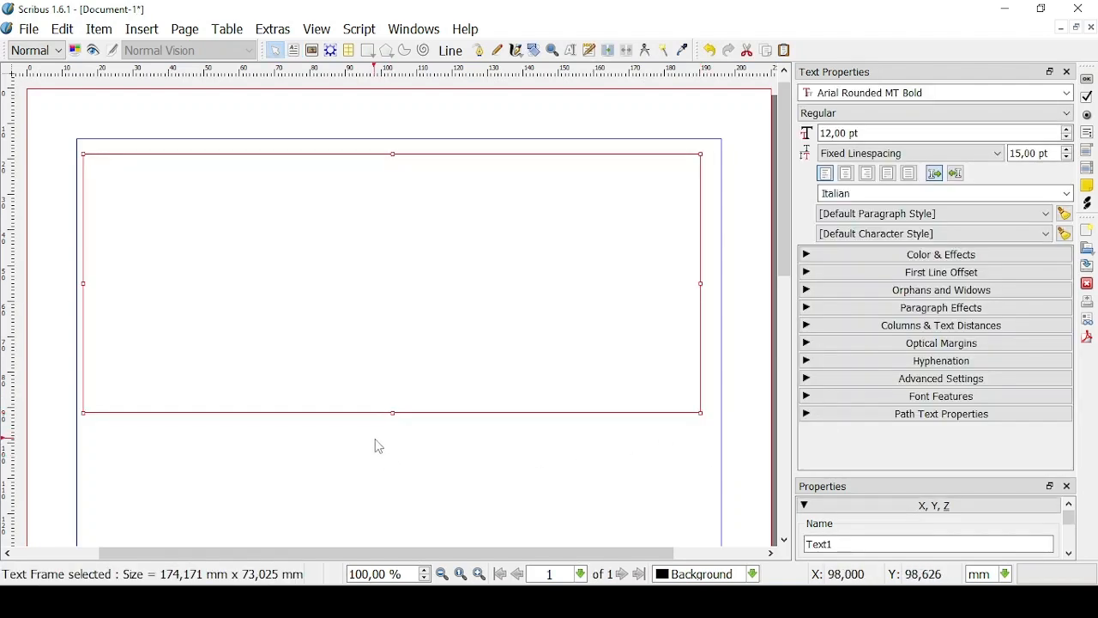
{"action": "mouse_move", "coordinate": [127, 185]}
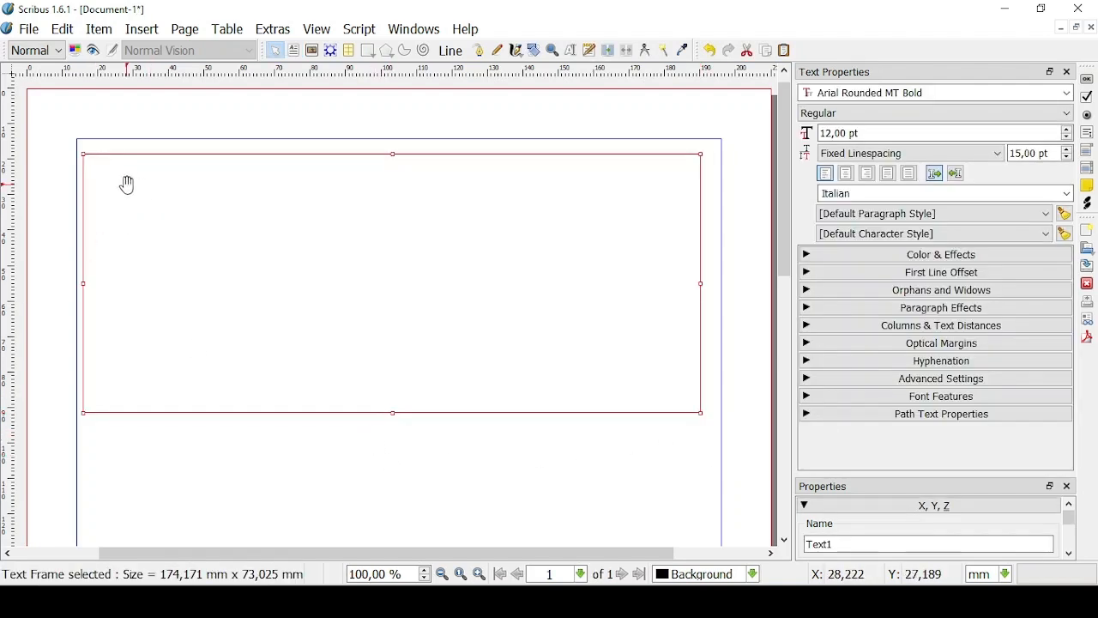
{"action": "mouse_move", "coordinate": [114, 178]}
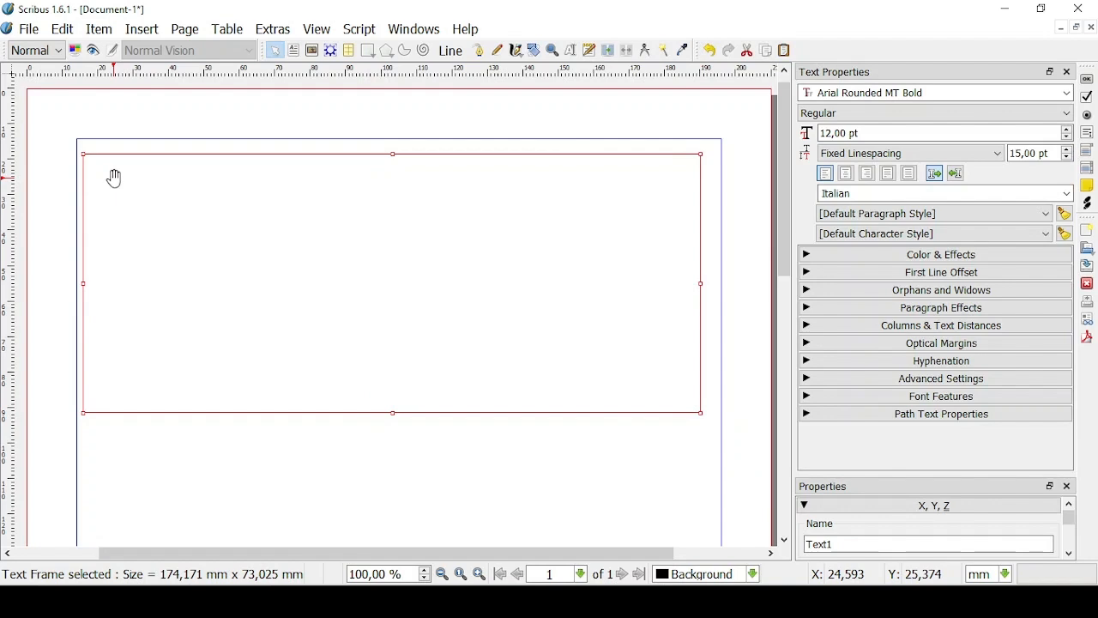
{"action": "double_click", "coordinate": [114, 175]}
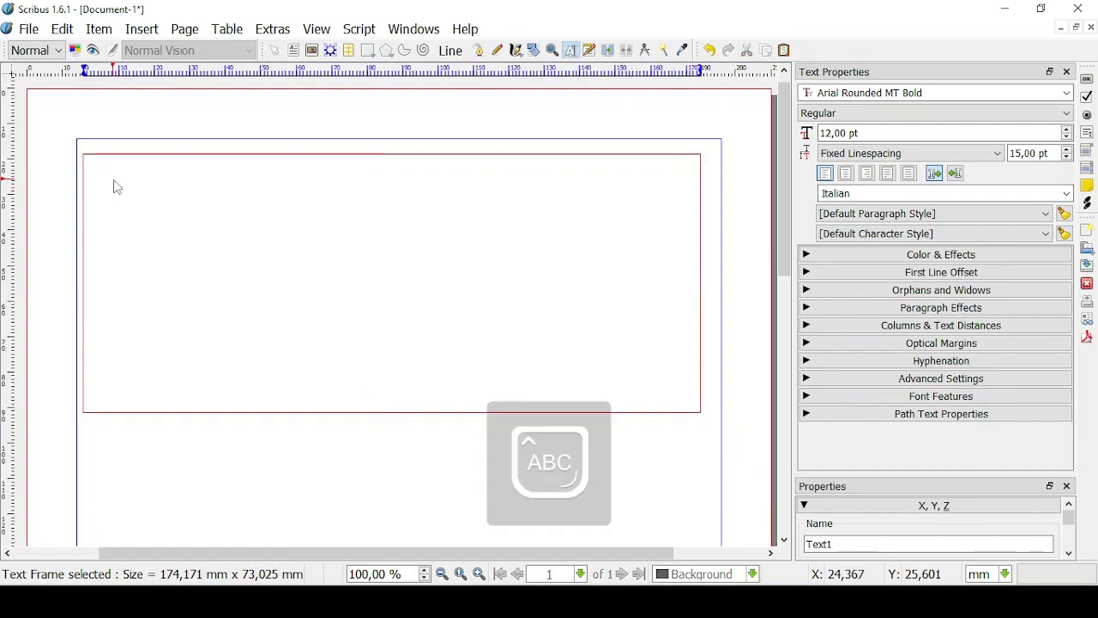
{"action": "type", "text": "HELL"}
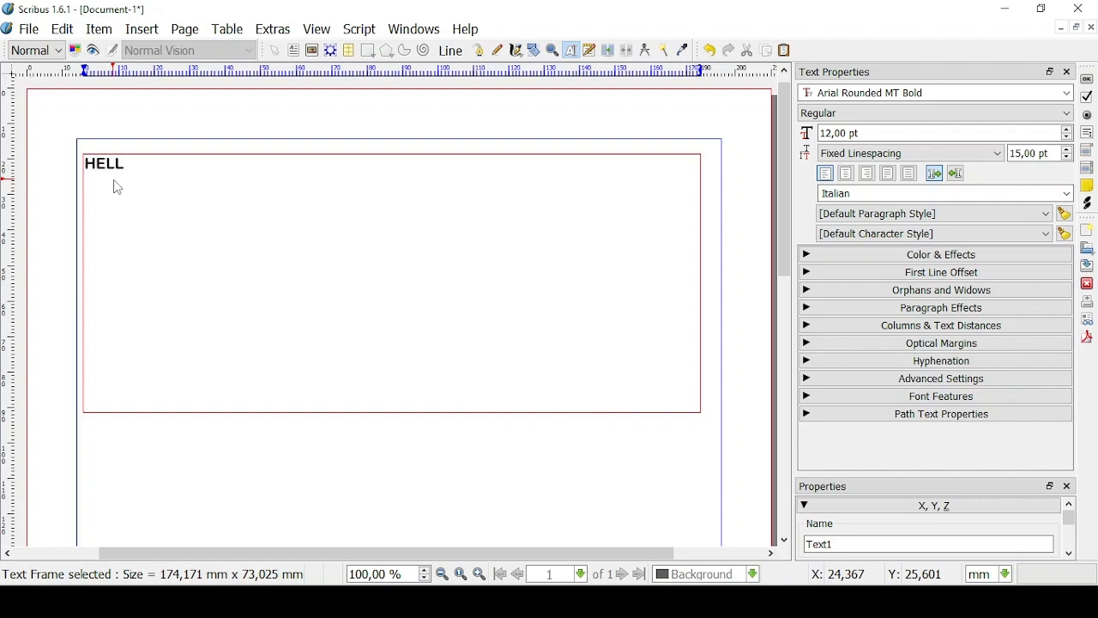
{"action": "type", "text": "O"}
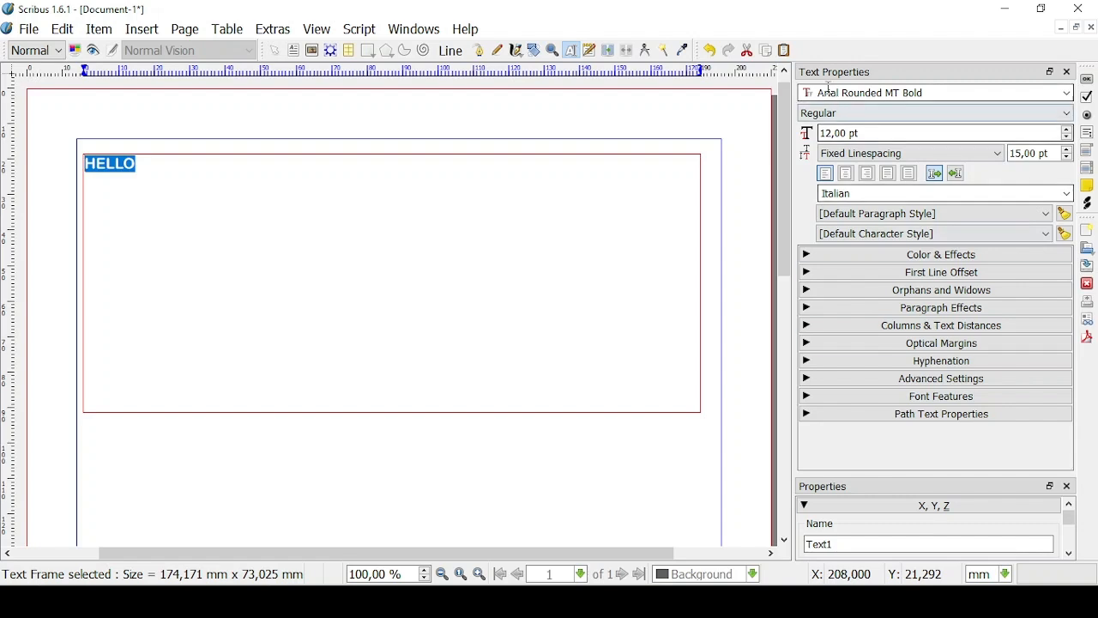
Step: Restyle the test word HELLO in the Algerian font and adjust its size
{"action": "left_click", "coordinate": [1065, 93]}
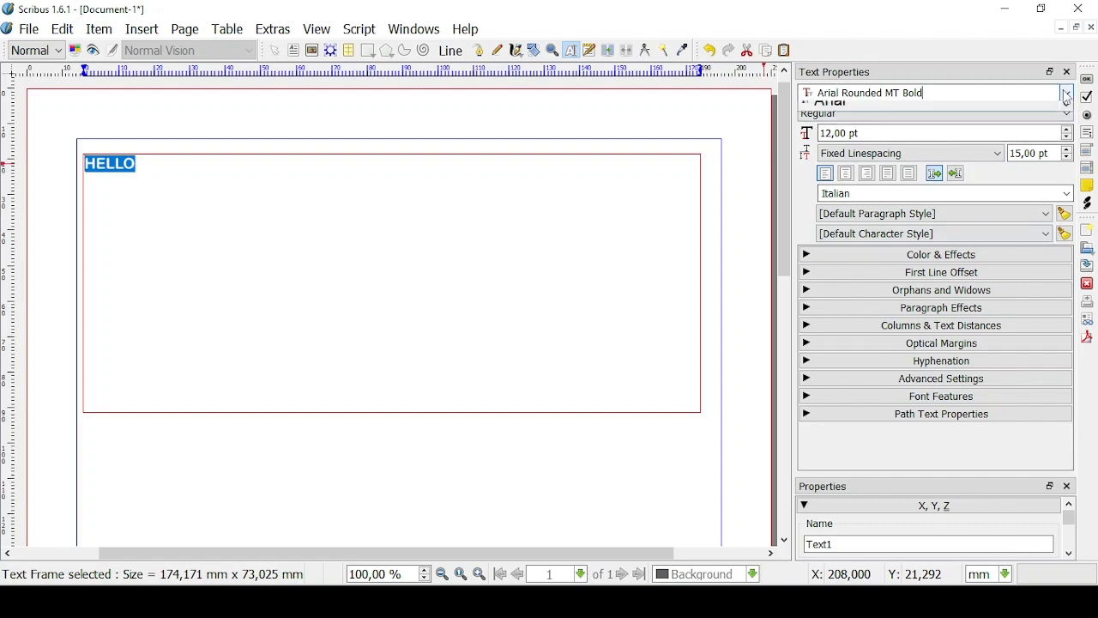
{"action": "left_click", "coordinate": [1066, 92]}
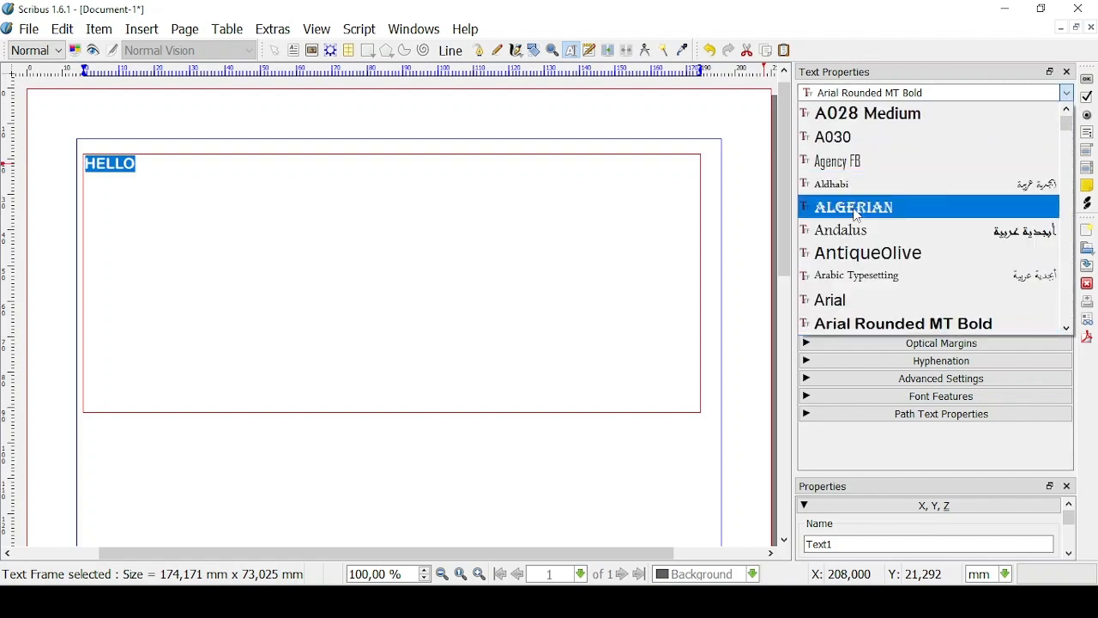
{"action": "mouse_move", "coordinate": [853, 210]}
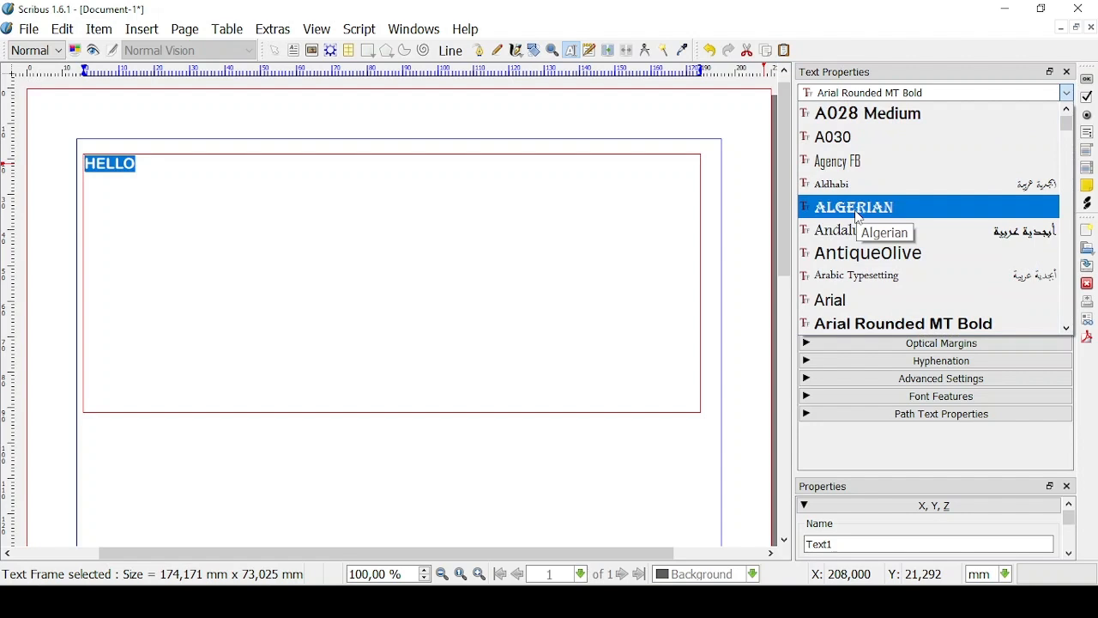
{"action": "left_click", "coordinate": [855, 206]}
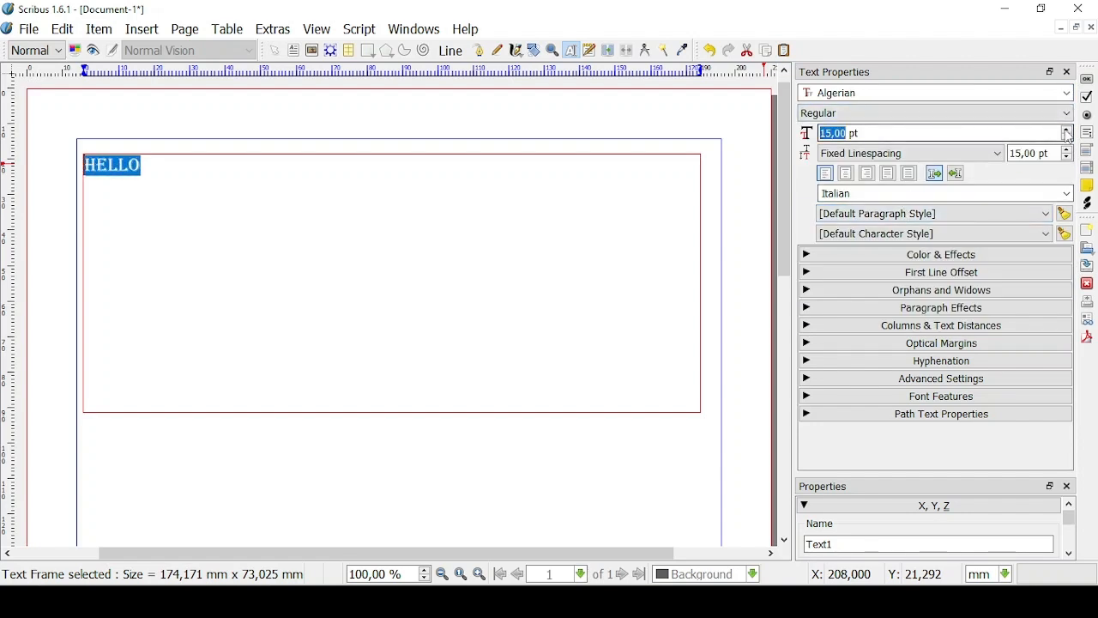
{"action": "left_click", "coordinate": [1066, 128]}
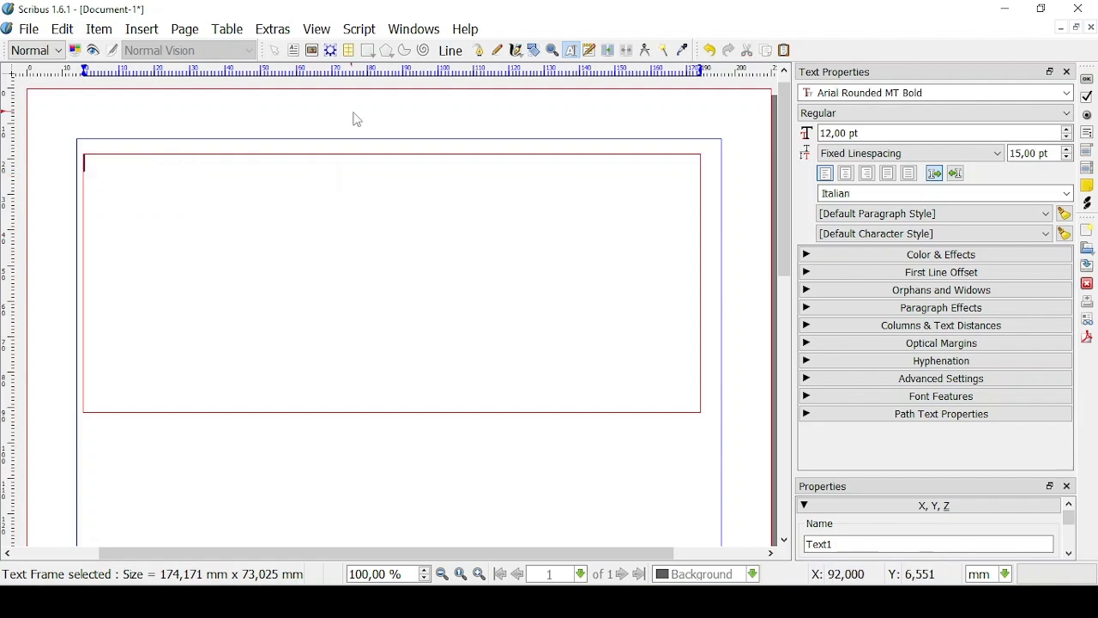
Step: Insert five paragraphs of English (UK) sample text into the frame, overflowing it
{"action": "left_click", "coordinate": [141, 28]}
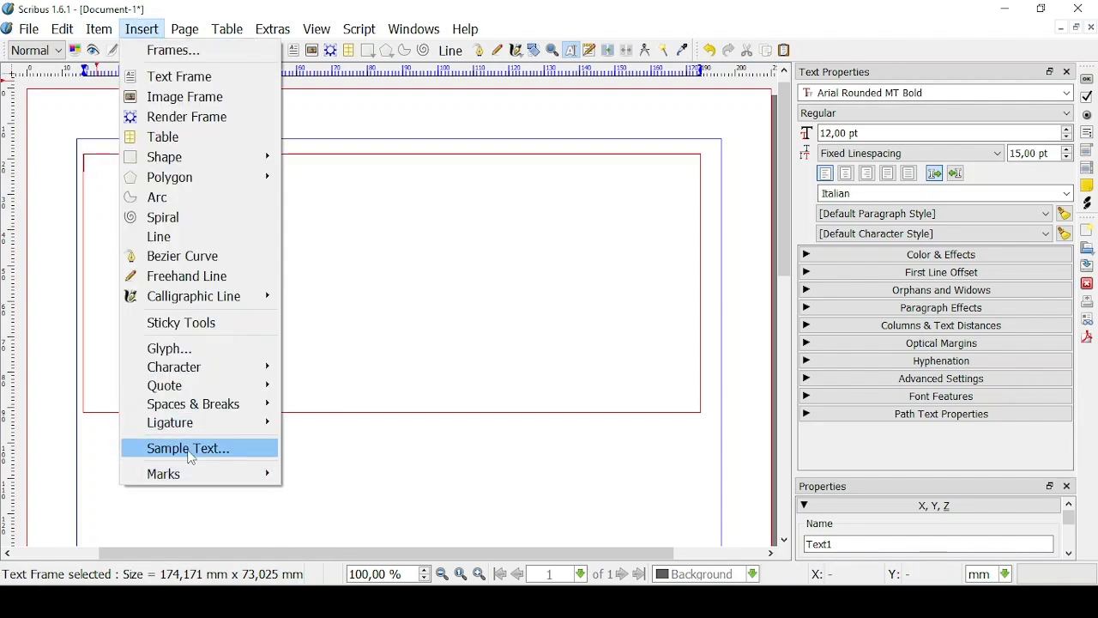
{"action": "left_click", "coordinate": [188, 447]}
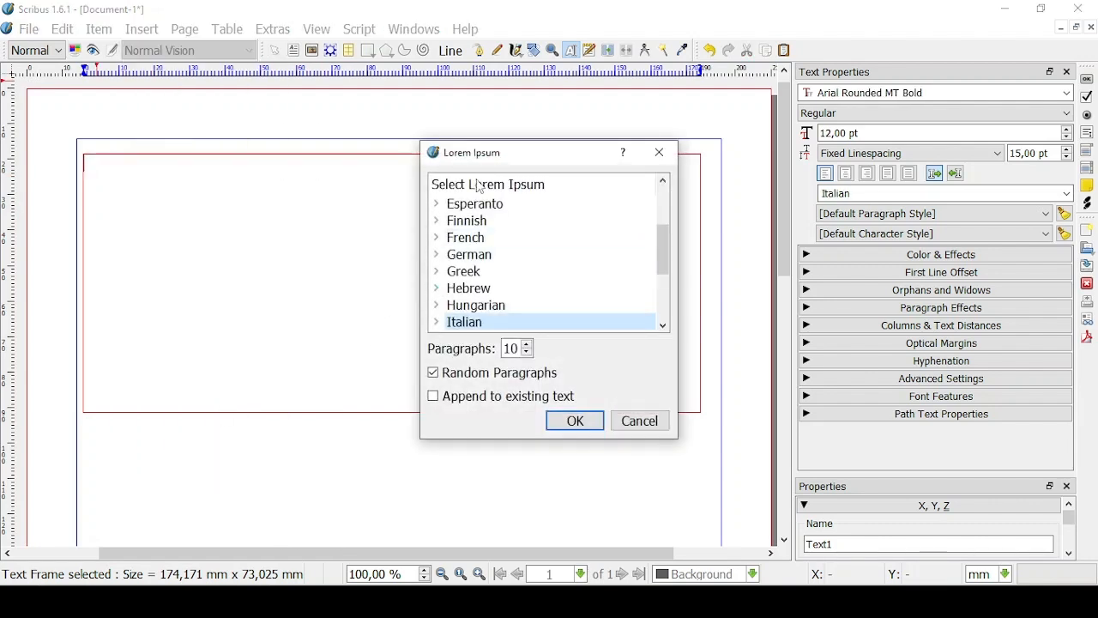
{"action": "scroll", "scroll_direction": "up", "scroll_amount": 3}
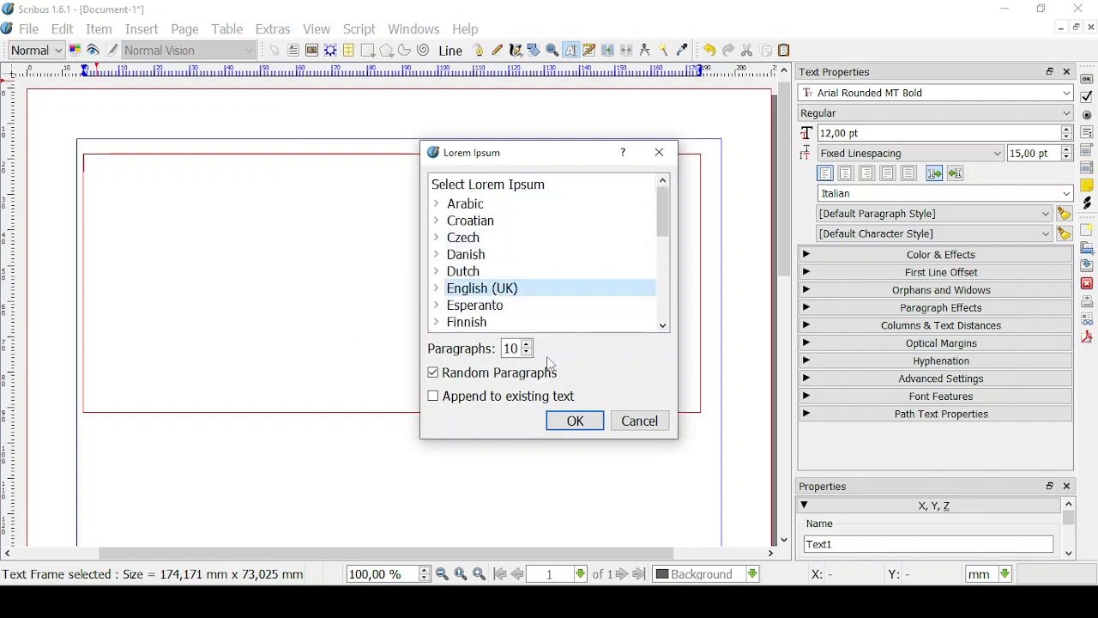
{"action": "mouse_move", "coordinate": [532, 354]}
{"action": "type", "text": "5"}
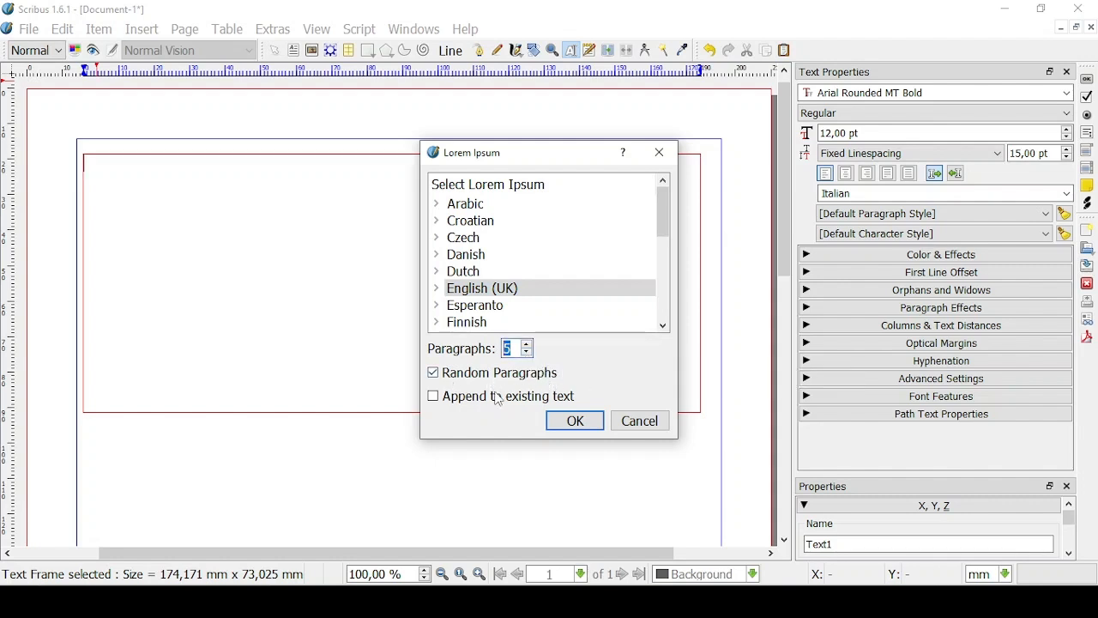
{"action": "mouse_move", "coordinate": [577, 396]}
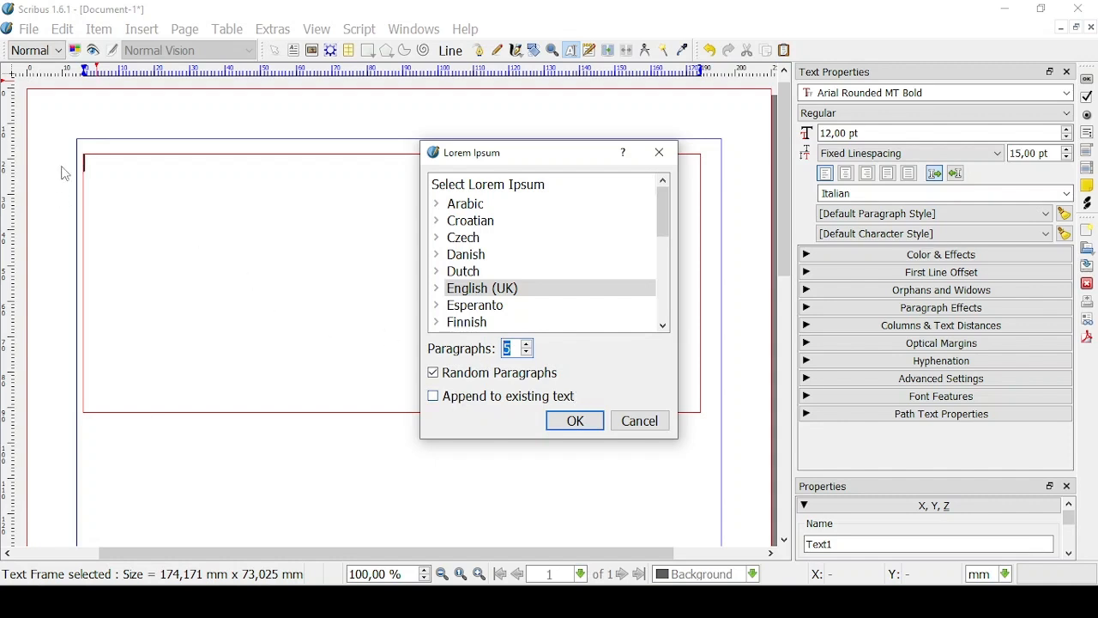
{"action": "mouse_move", "coordinate": [109, 339]}
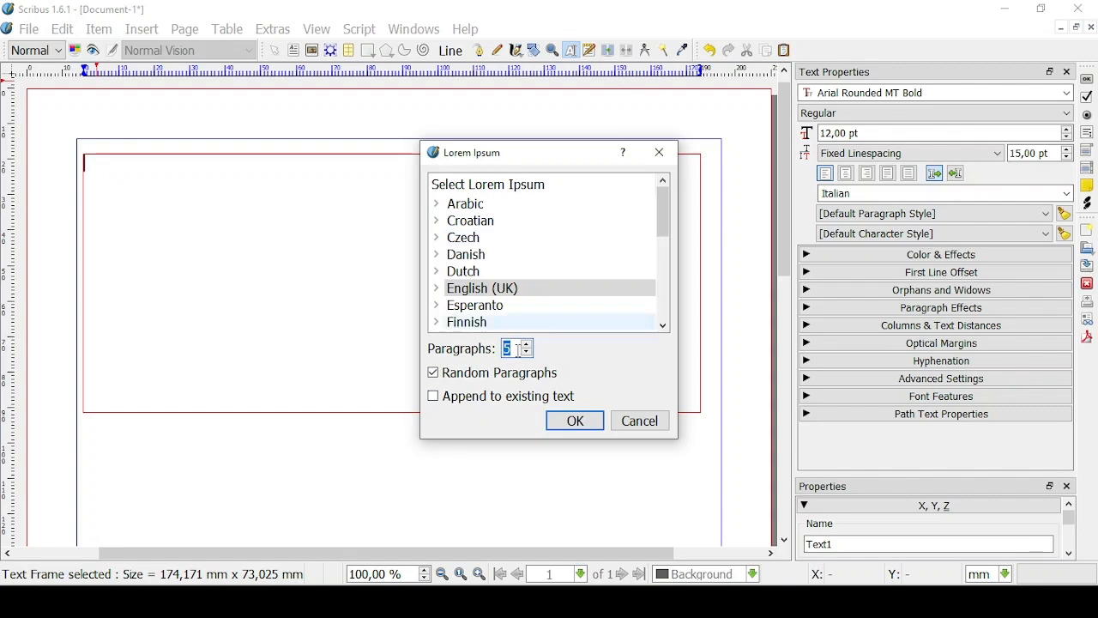
{"action": "mouse_move", "coordinate": [91, 163]}
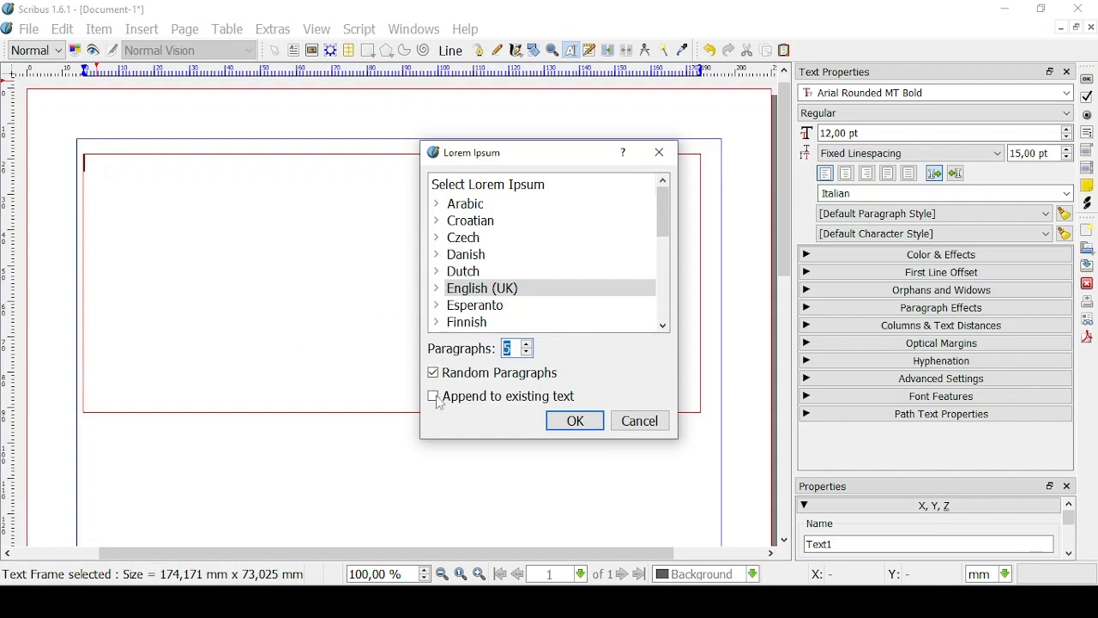
{"action": "left_click", "coordinate": [575, 421]}
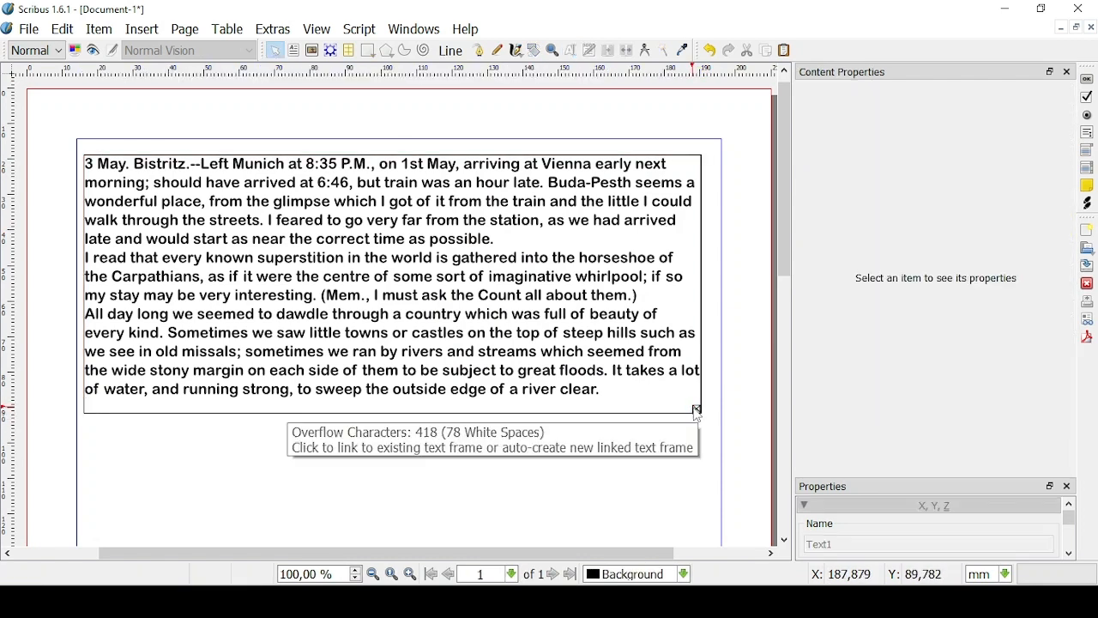
{"action": "mouse_move", "coordinate": [697, 410]}
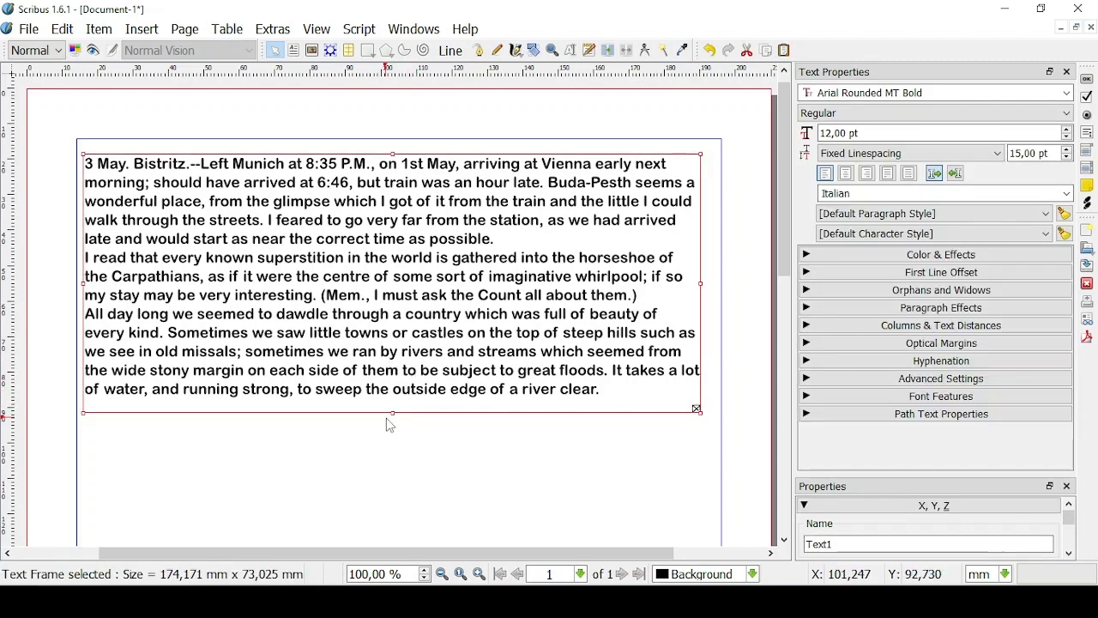
{"action": "mouse_move", "coordinate": [394, 424]}
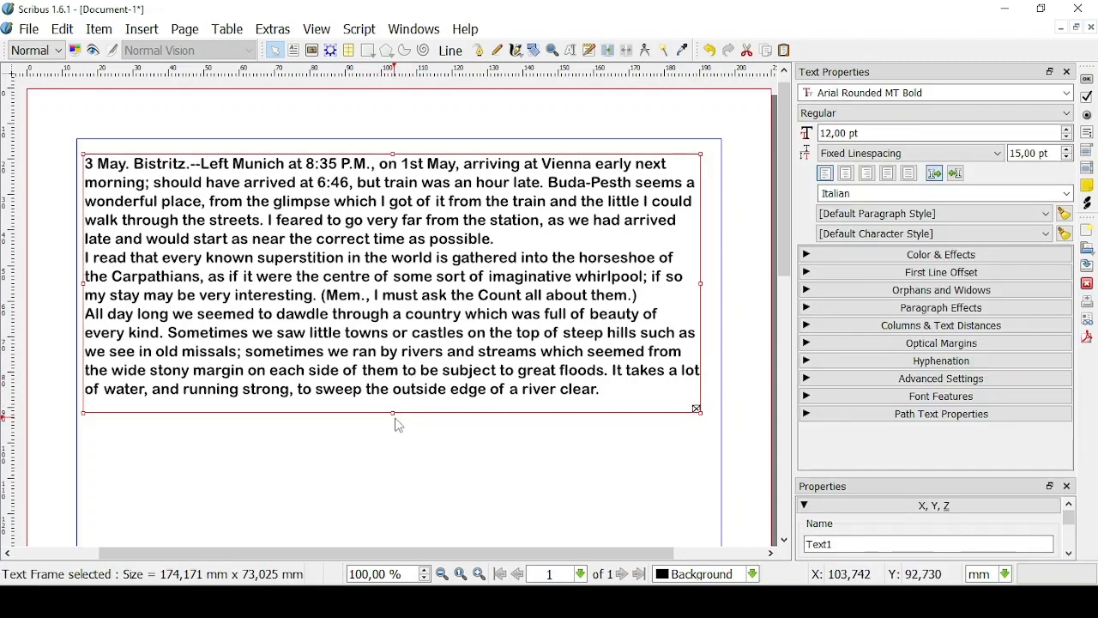
{"action": "left_click_drag", "start_coordinate": [390, 413], "coordinate": [410, 373]}
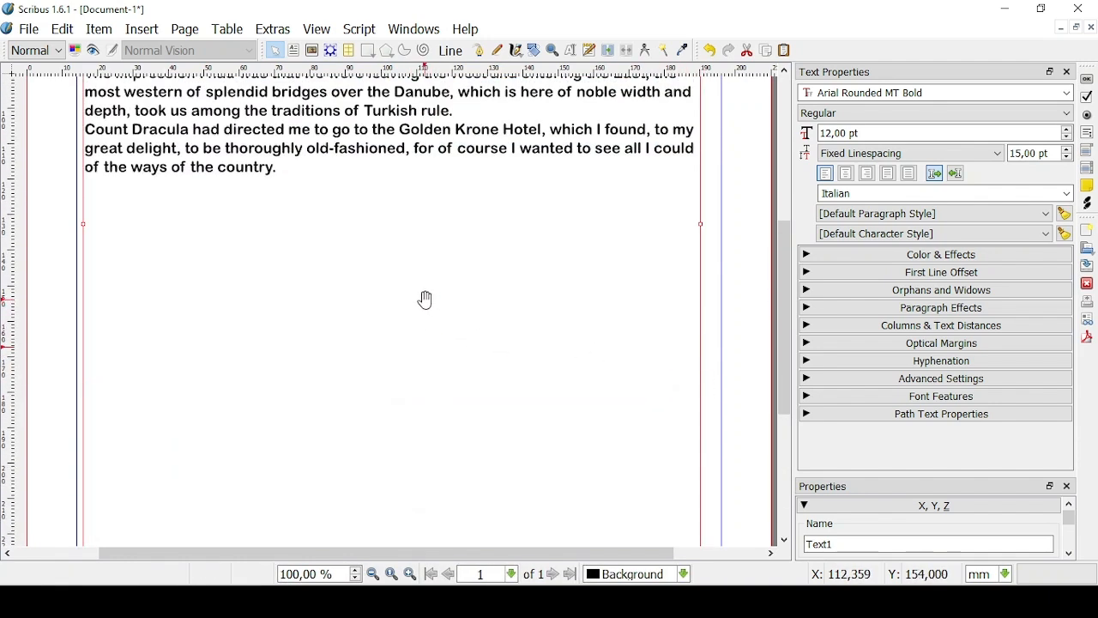
{"action": "scroll", "scroll_direction": "up", "scroll_amount": 3}
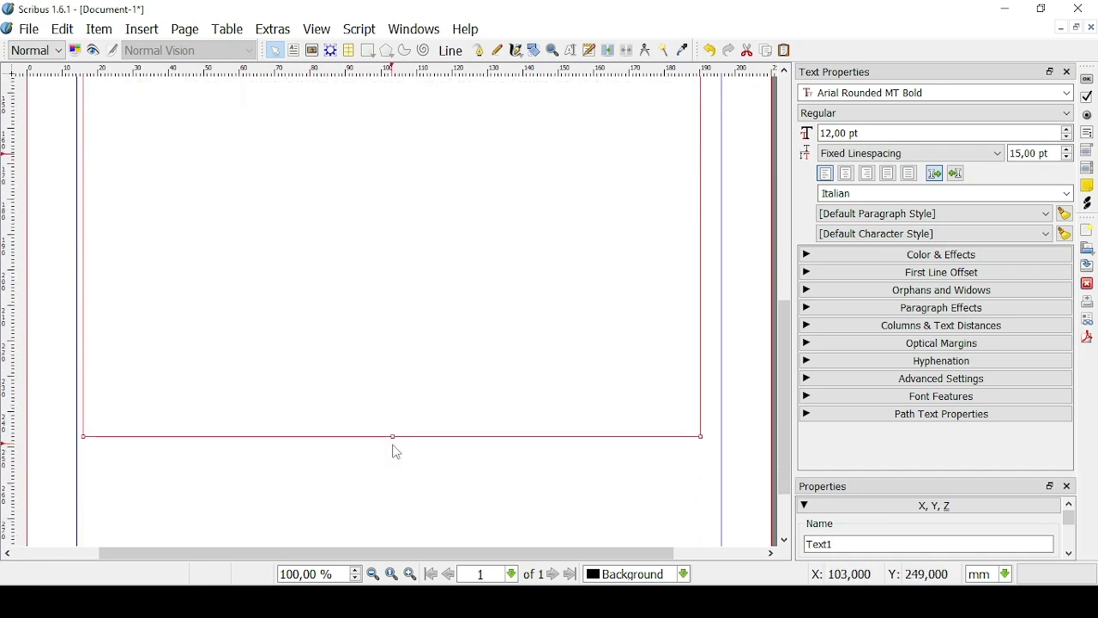
{"action": "mouse_move", "coordinate": [782, 50]}
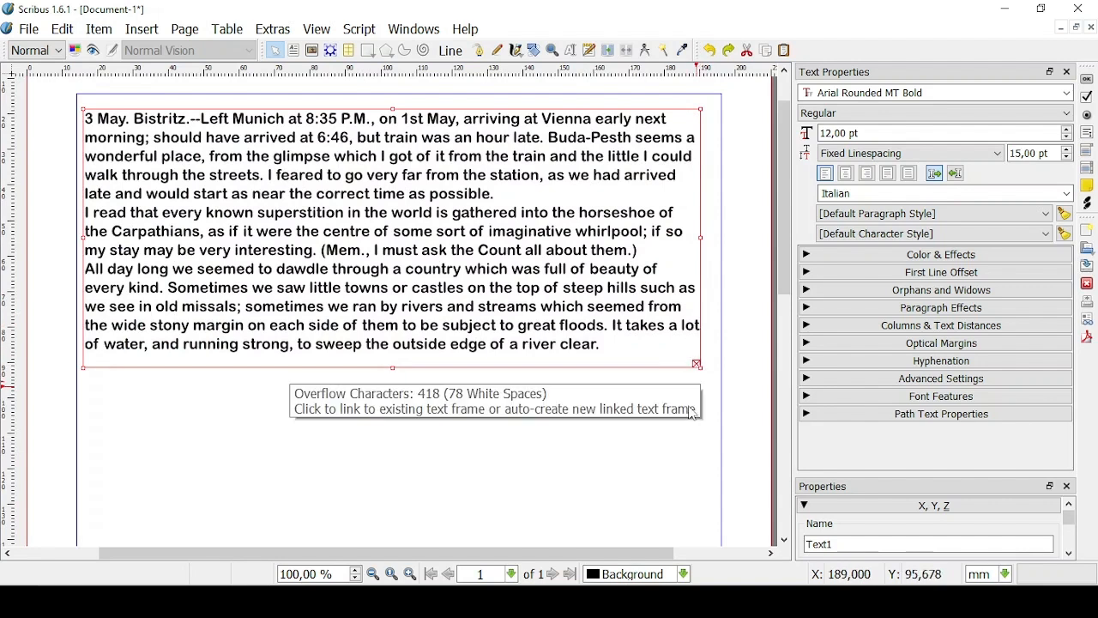
{"action": "mouse_move", "coordinate": [696, 358]}
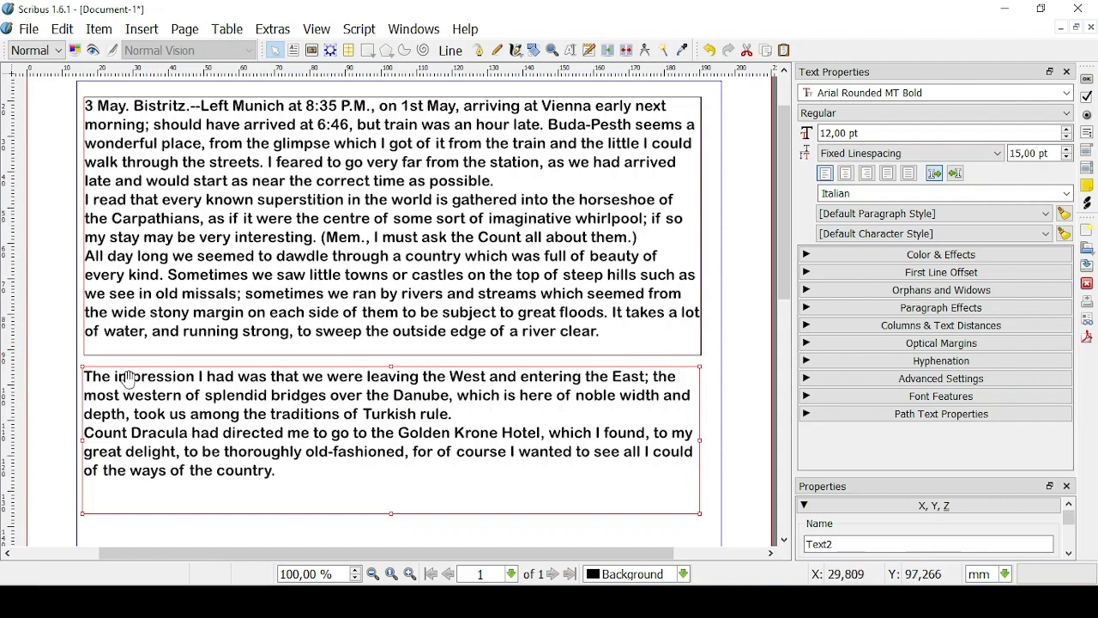
{"action": "mouse_move", "coordinate": [411, 383]}
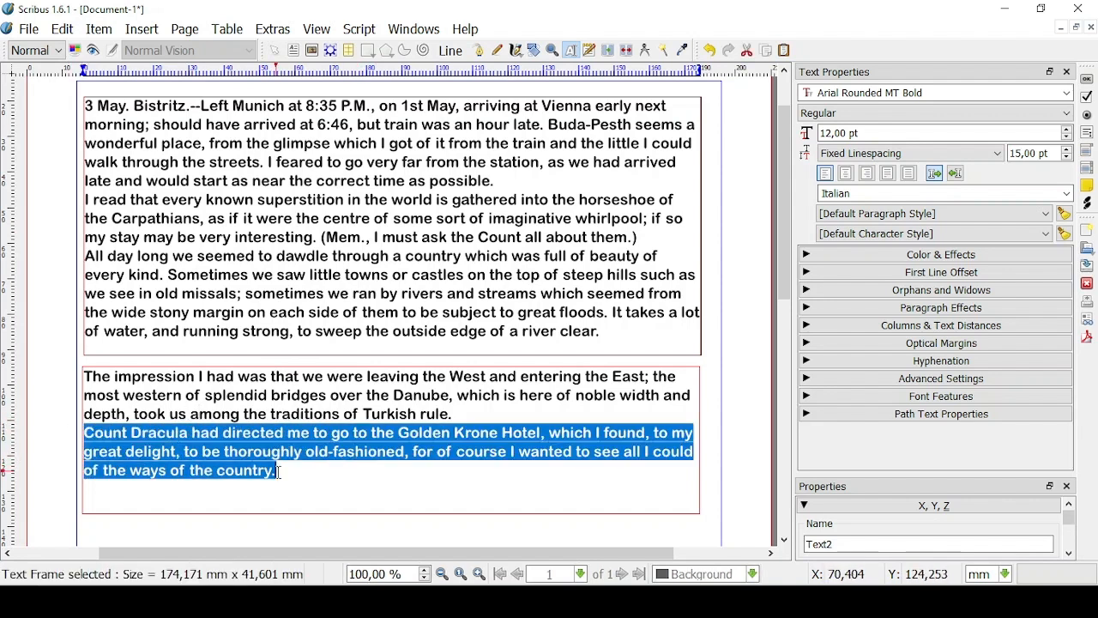
{"action": "mouse_move", "coordinate": [326, 356]}
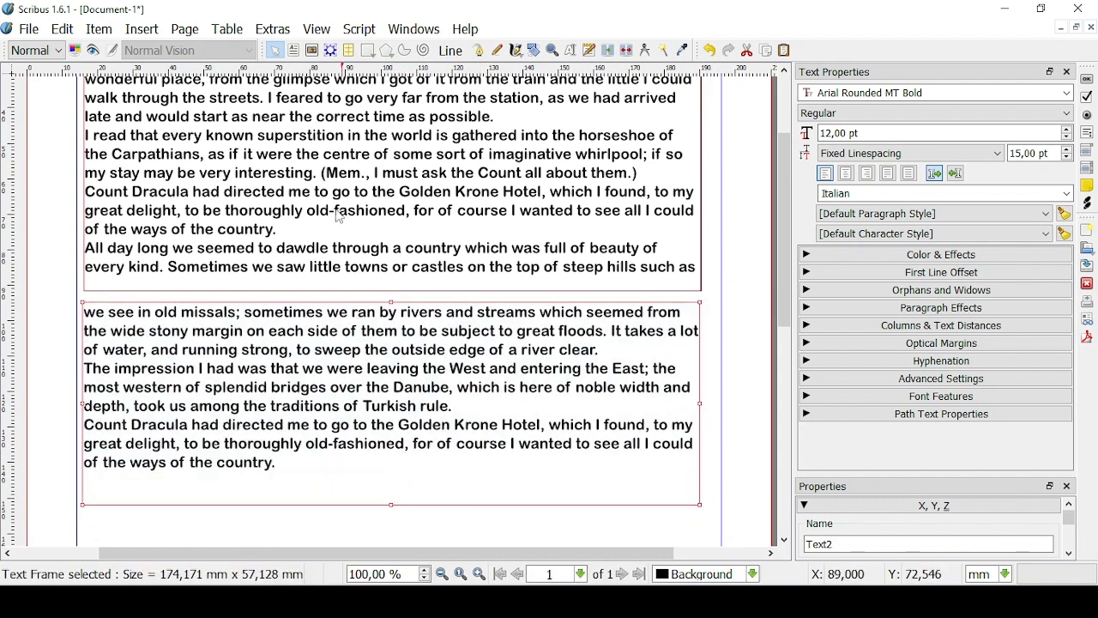
{"action": "mouse_move", "coordinate": [276, 116]}
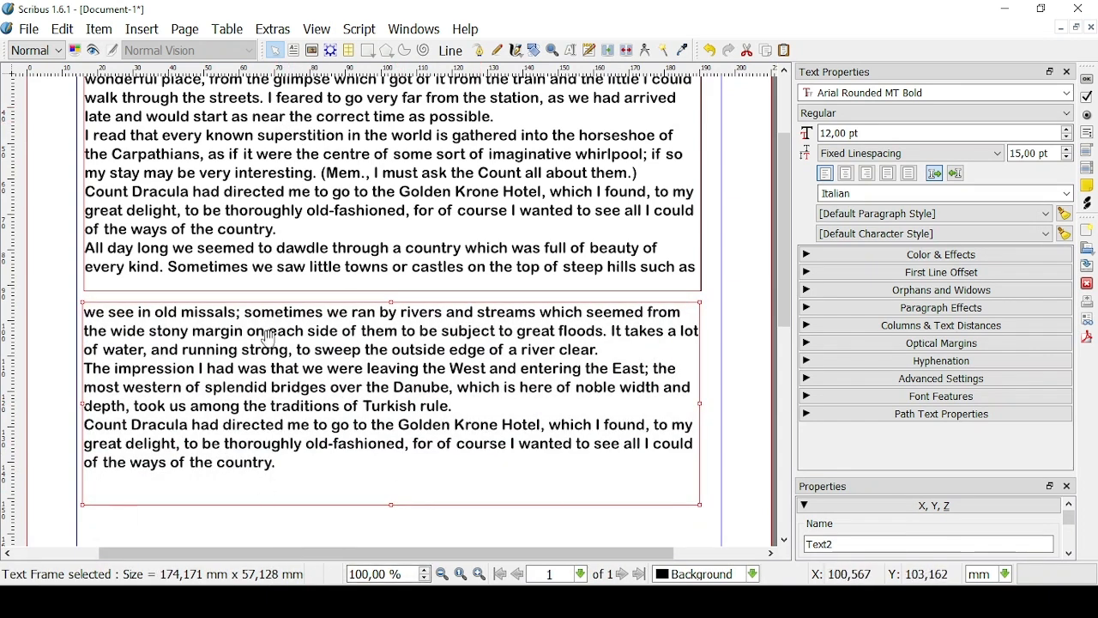
{"action": "mouse_move", "coordinate": [461, 439]}
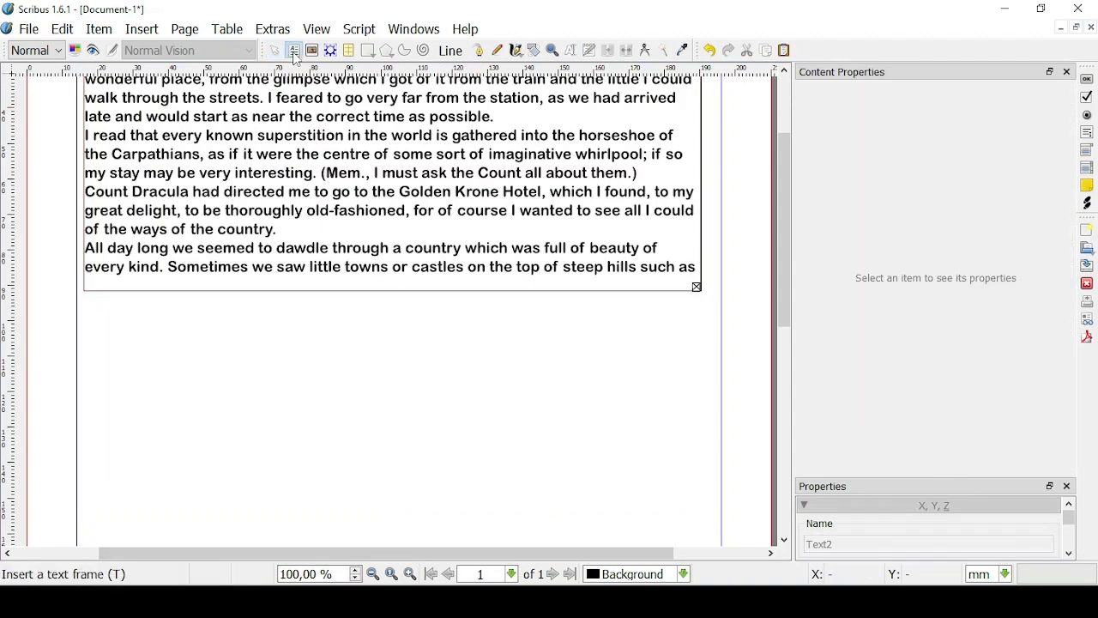
Step: Draw a new text frame below the first to hold the overflowing text
{"action": "left_click_drag", "start_coordinate": [86, 306], "coordinate": [643, 491]}
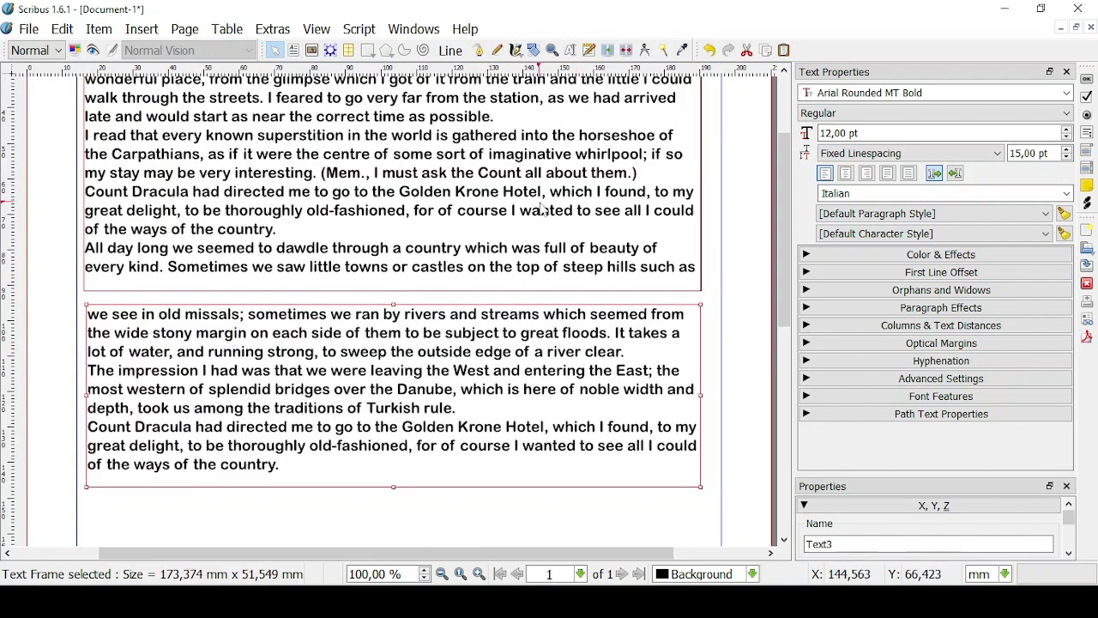
{"action": "mouse_move", "coordinate": [333, 371]}
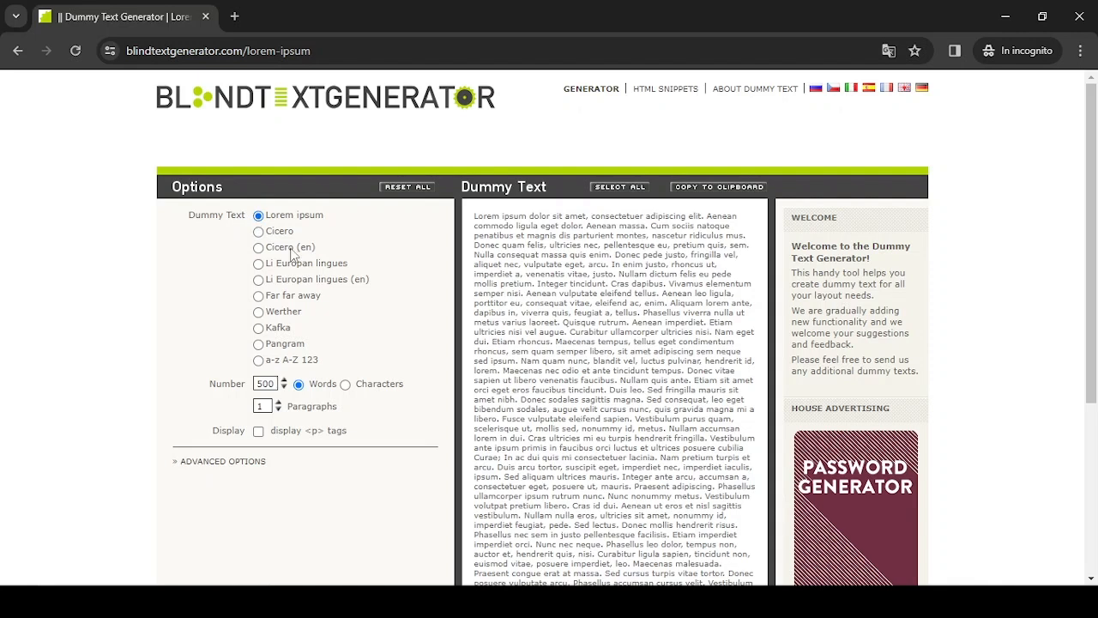
{"action": "left_click", "coordinate": [284, 388]}
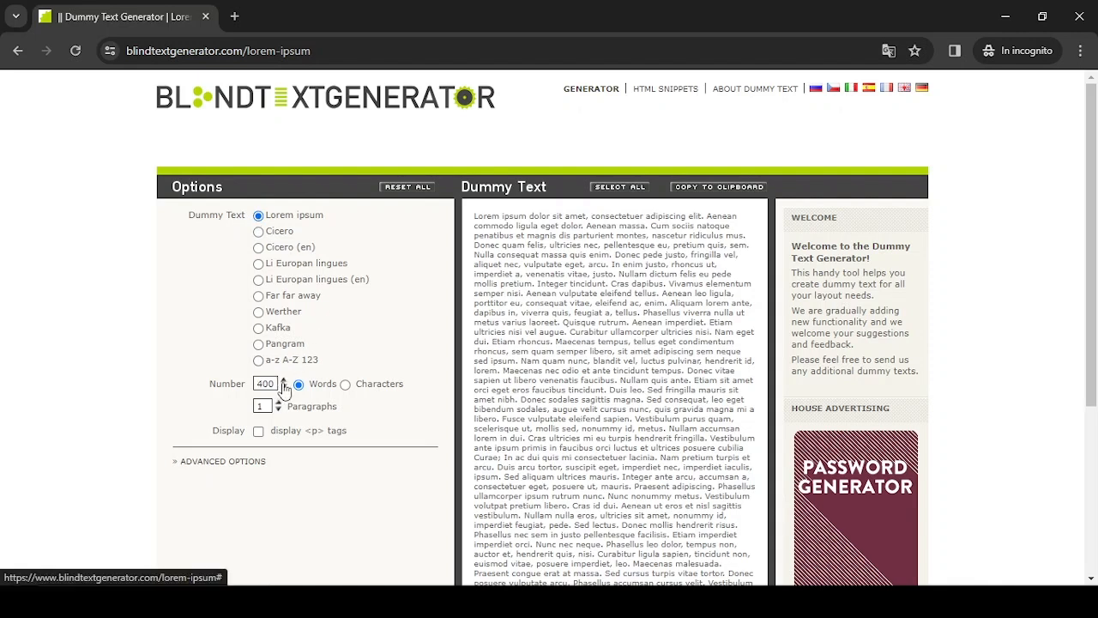
{"action": "left_click", "coordinate": [284, 380]}
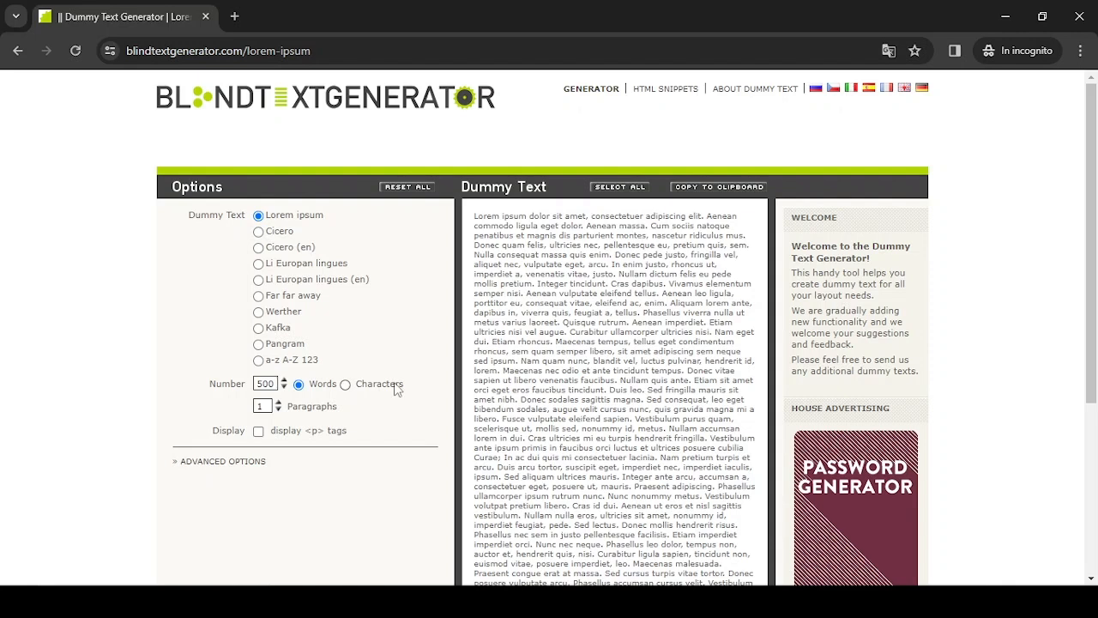
{"action": "mouse_move", "coordinate": [711, 202]}
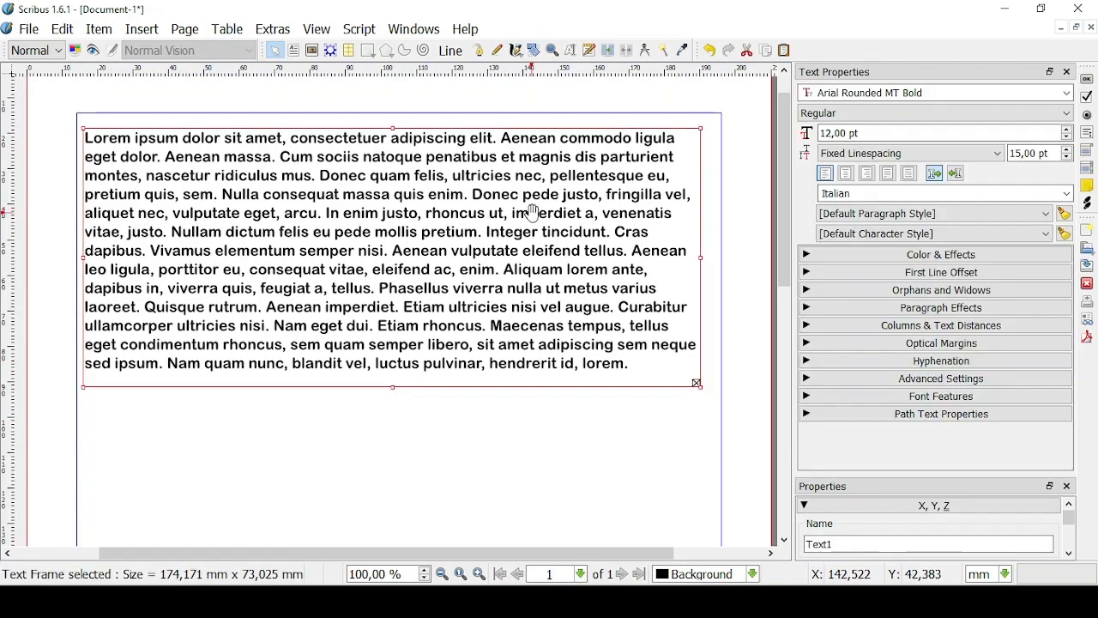
{"action": "mouse_move", "coordinate": [88, 142]}
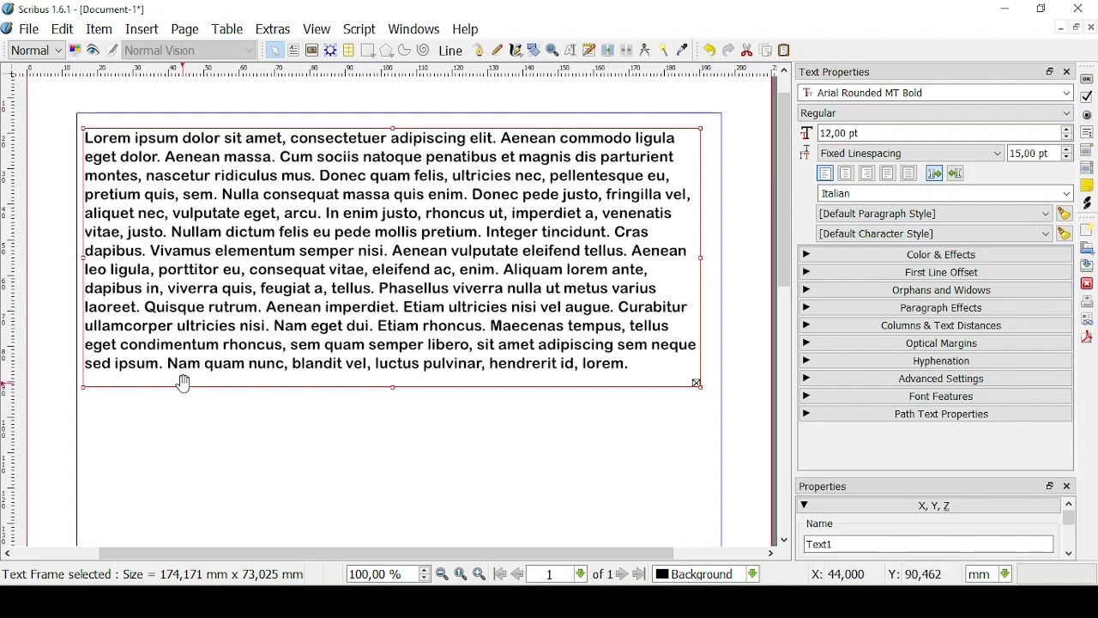
{"action": "mouse_move", "coordinate": [692, 372]}
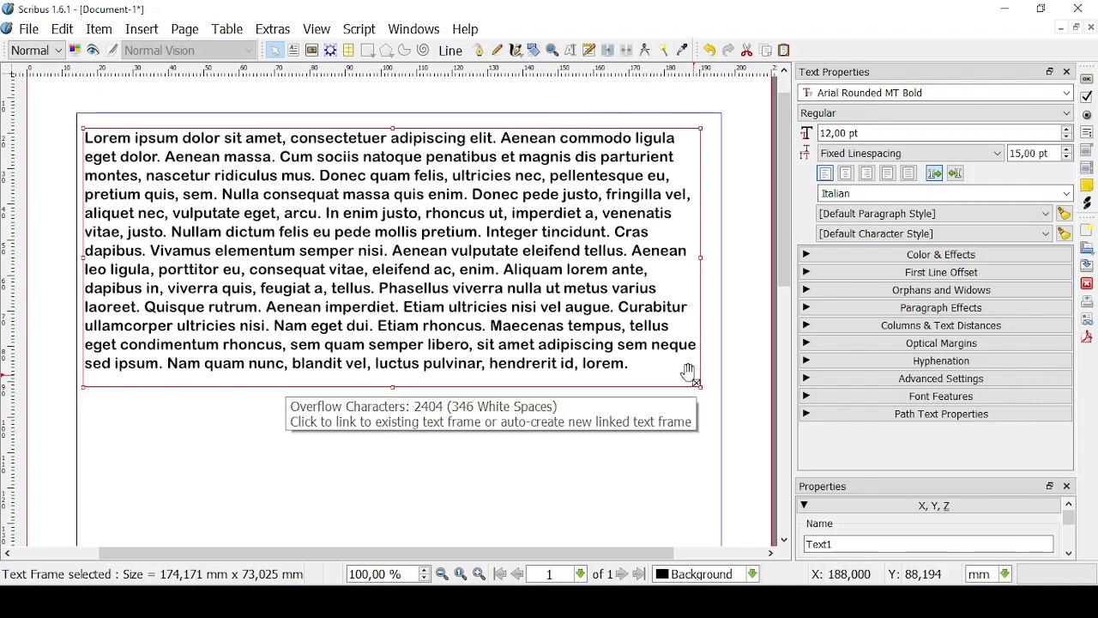
{"action": "mouse_move", "coordinate": [459, 212]}
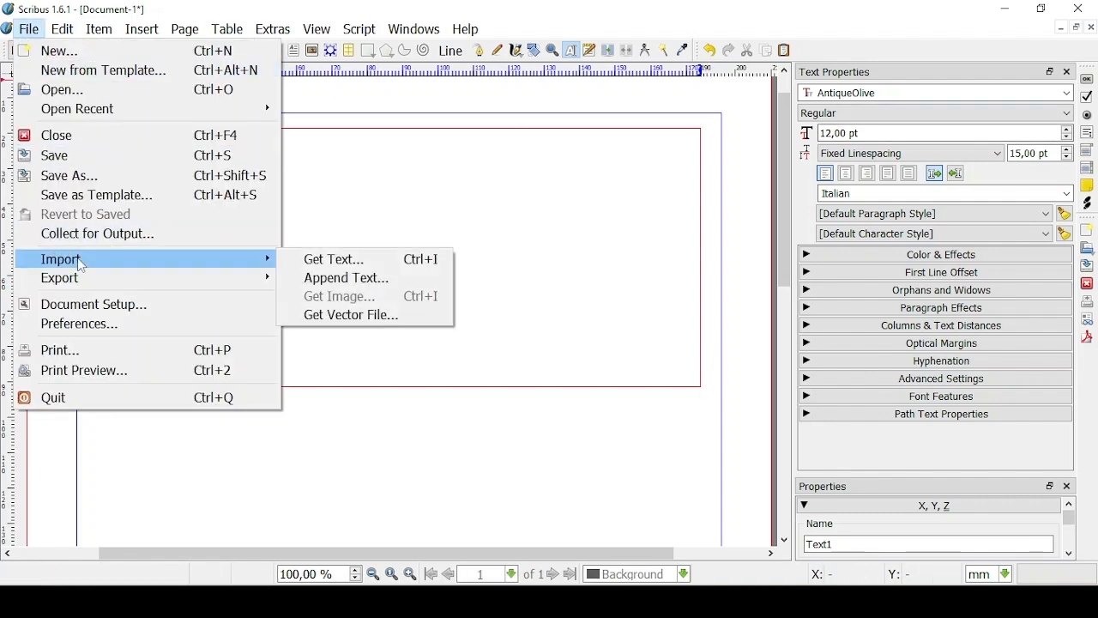
{"action": "mouse_move", "coordinate": [333, 259]}
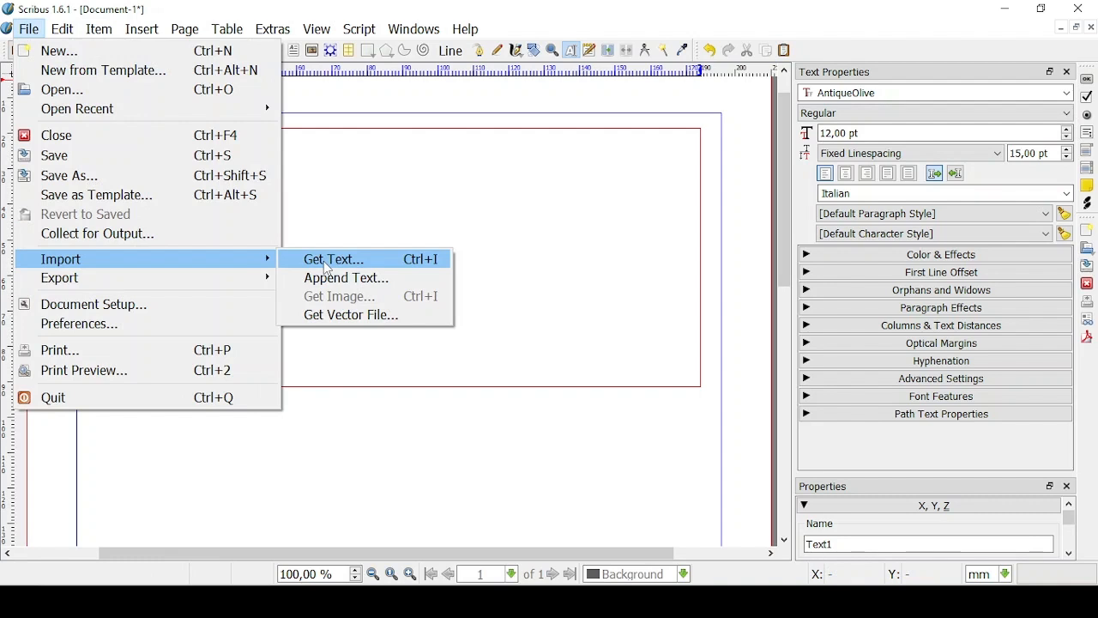
Step: Import randomtext.docx into the top text frame with Get Text
{"action": "left_click", "coordinate": [332, 258]}
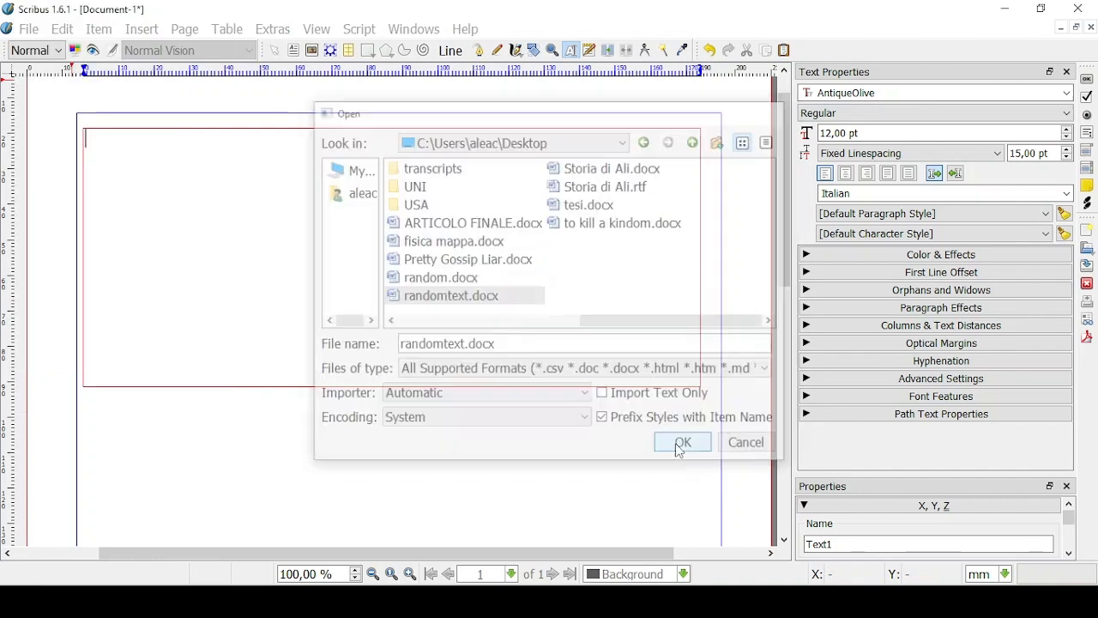
{"action": "left_click", "coordinate": [681, 442]}
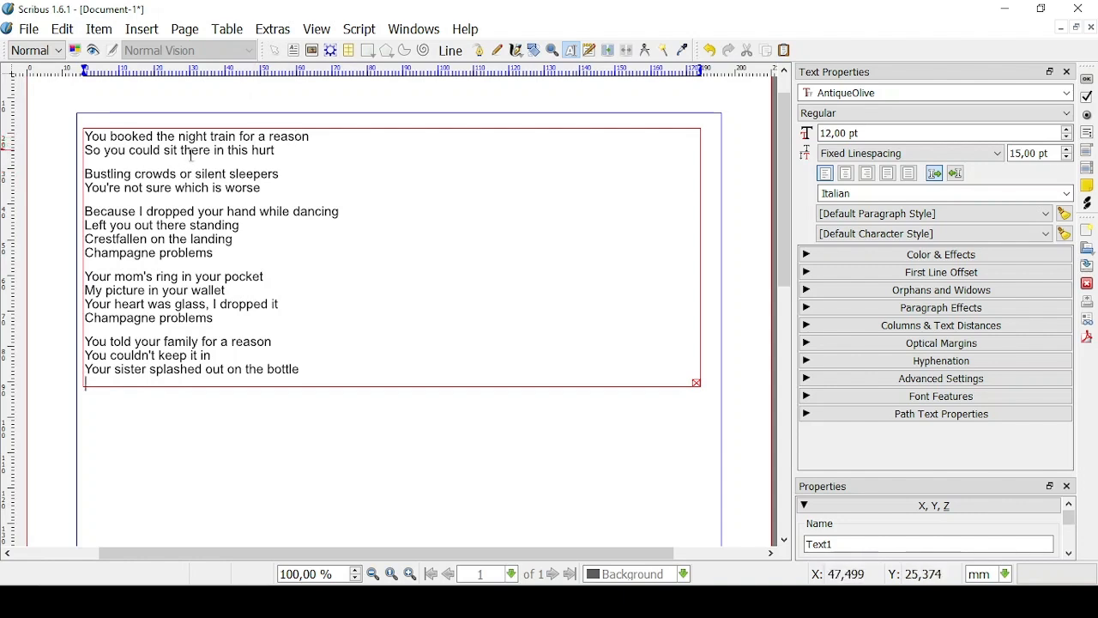
{"action": "mouse_move", "coordinate": [472, 352]}
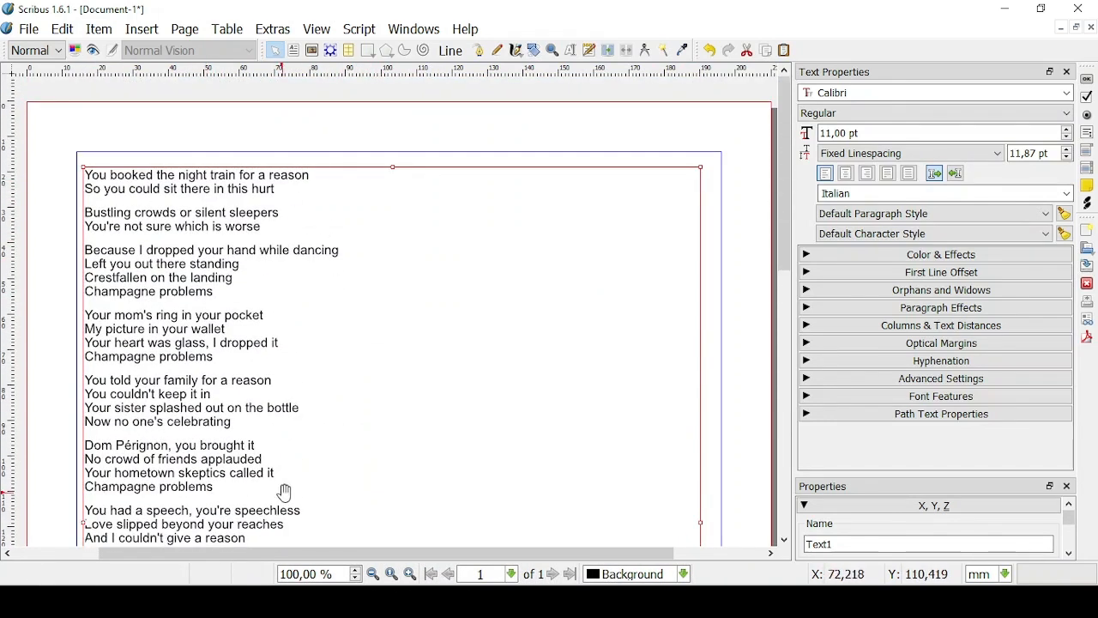
Step: Select all the imported lyrics to restyle them in a decorative caps font
{"action": "scroll", "scroll_direction": "down", "scroll_amount": 3}
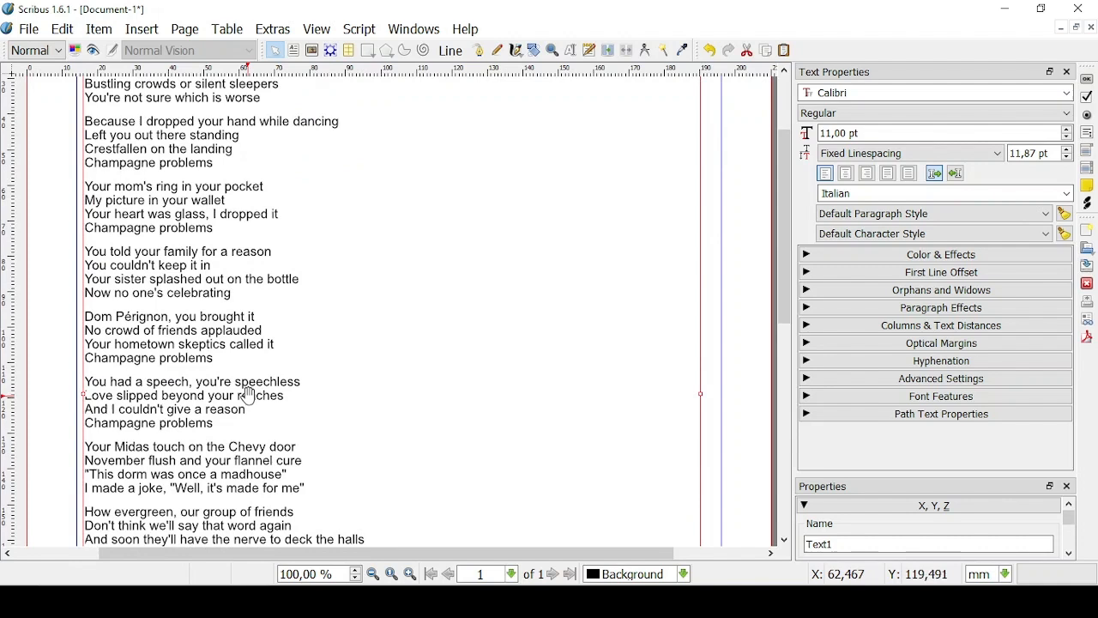
{"action": "scroll", "scroll_direction": "up", "scroll_amount": 3}
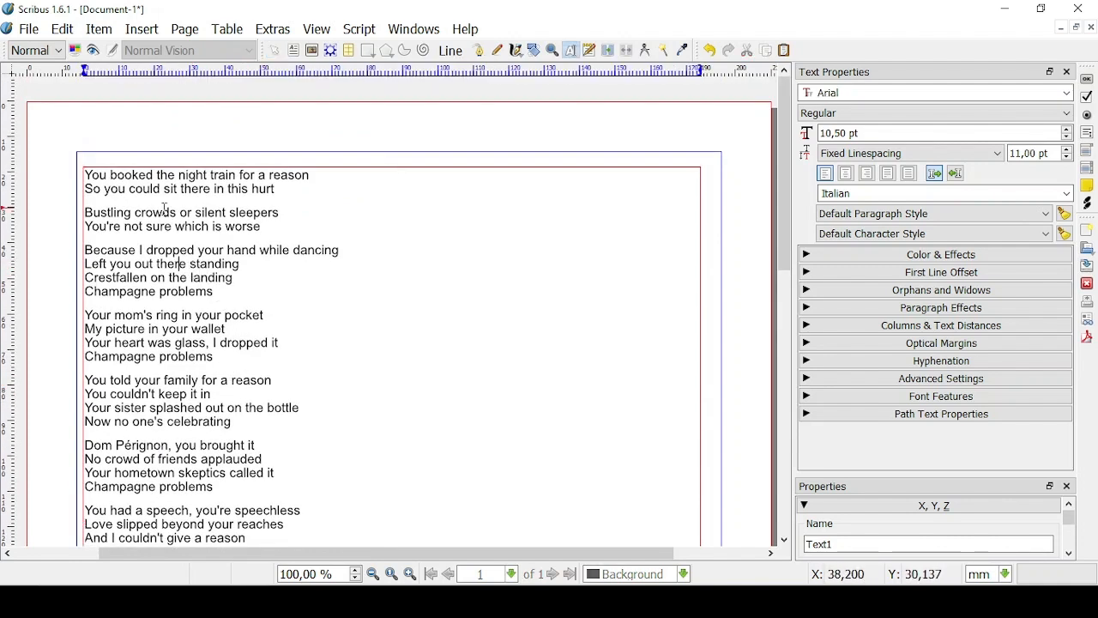
{"action": "key", "text": "ctrl+a"}
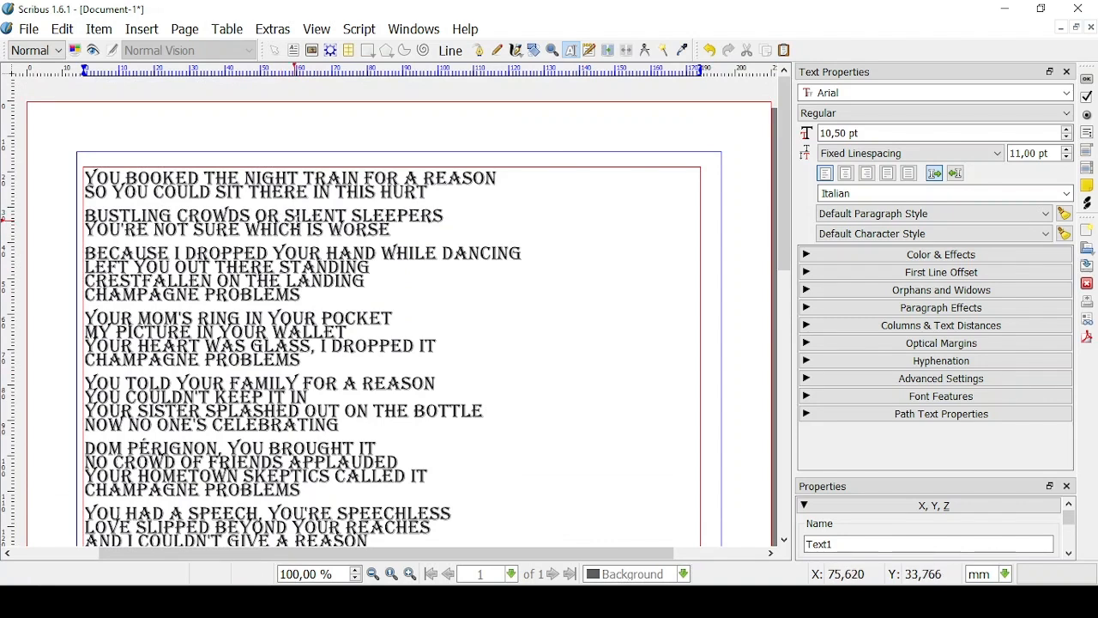
{"action": "left_click", "coordinate": [316, 28]}
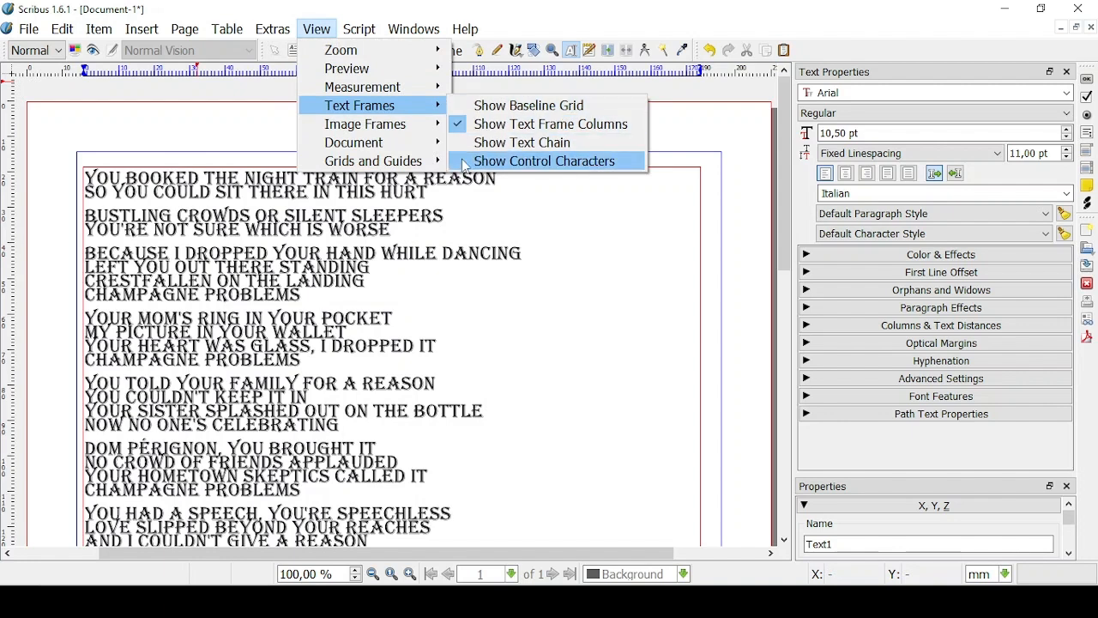
Step: Show control characters in the lyrics and zoom in and out to inspect them
{"action": "left_click", "coordinate": [543, 161]}
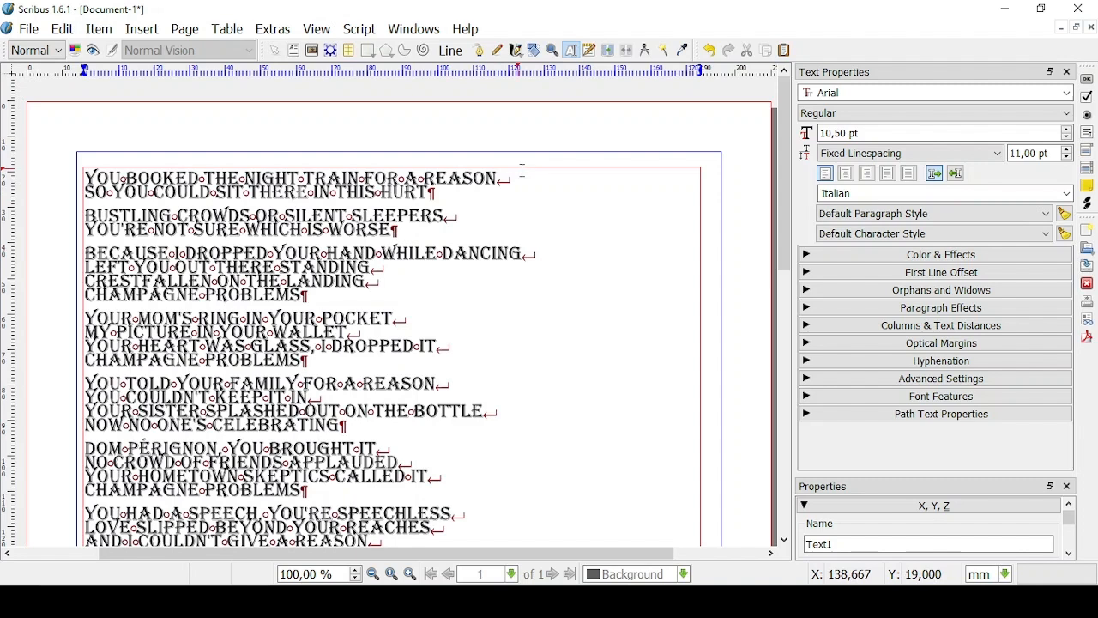
{"action": "mouse_move", "coordinate": [412, 199]}
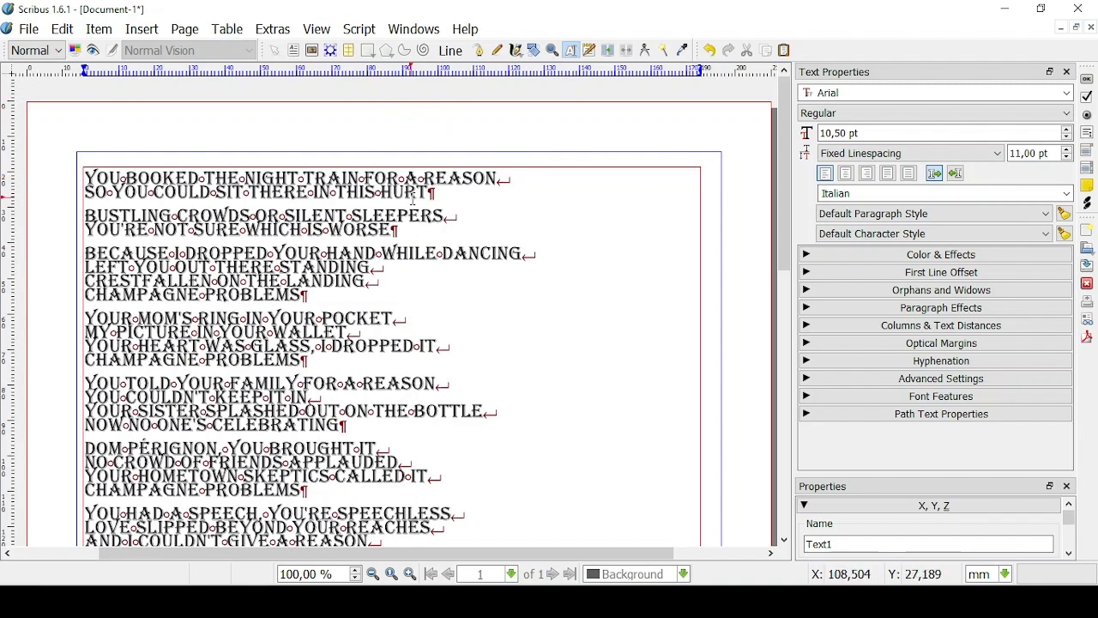
{"action": "mouse_move", "coordinate": [204, 146]}
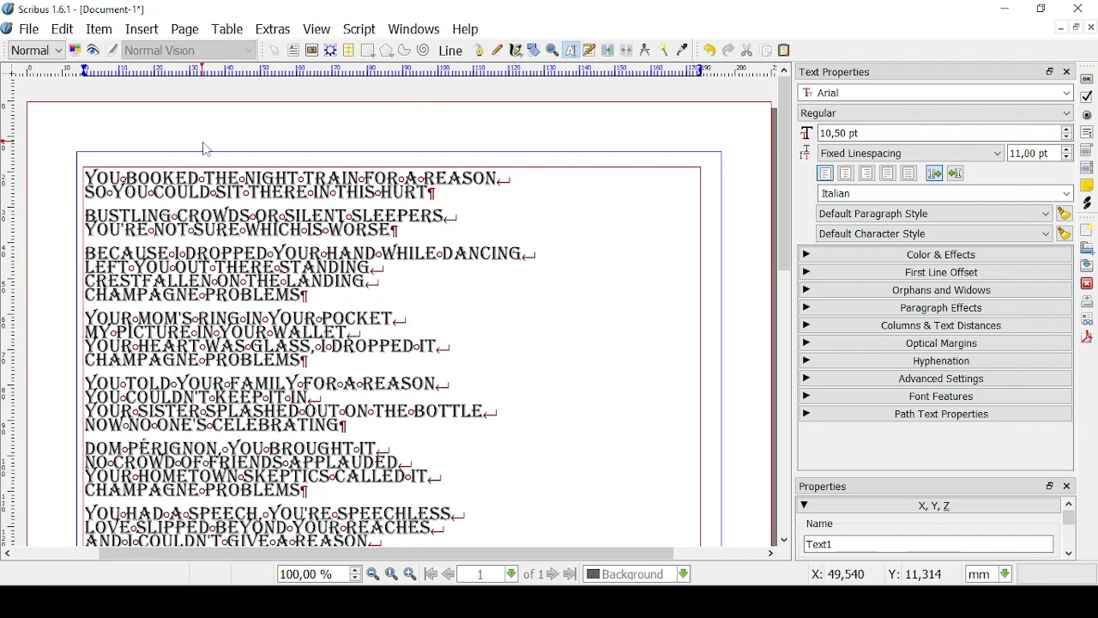
{"action": "left_click", "coordinate": [391, 573]}
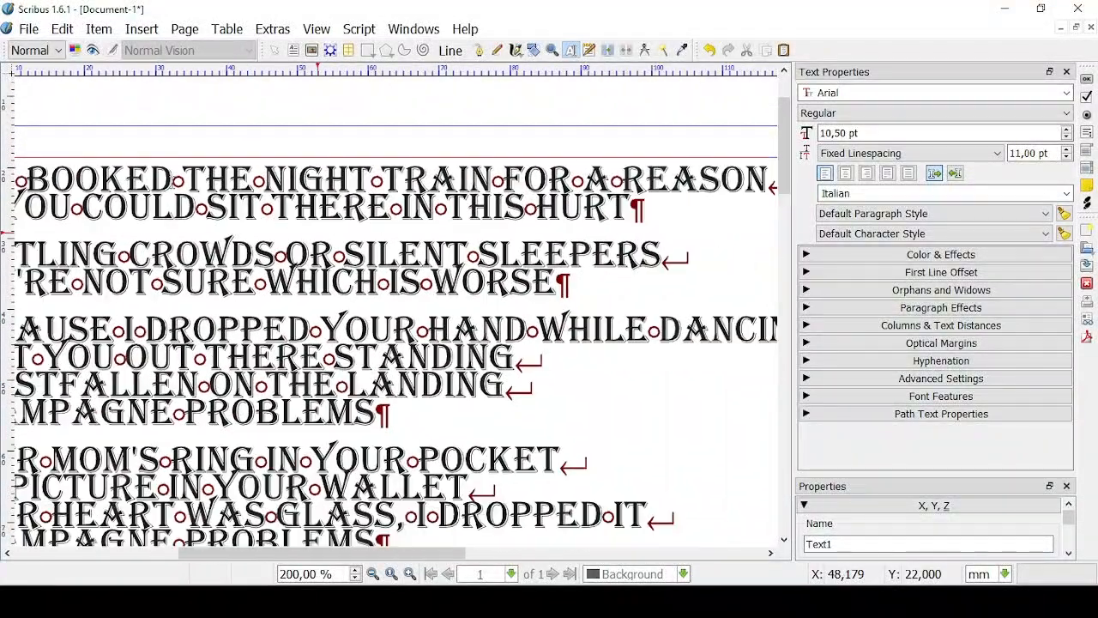
{"action": "left_click", "coordinate": [649, 209]}
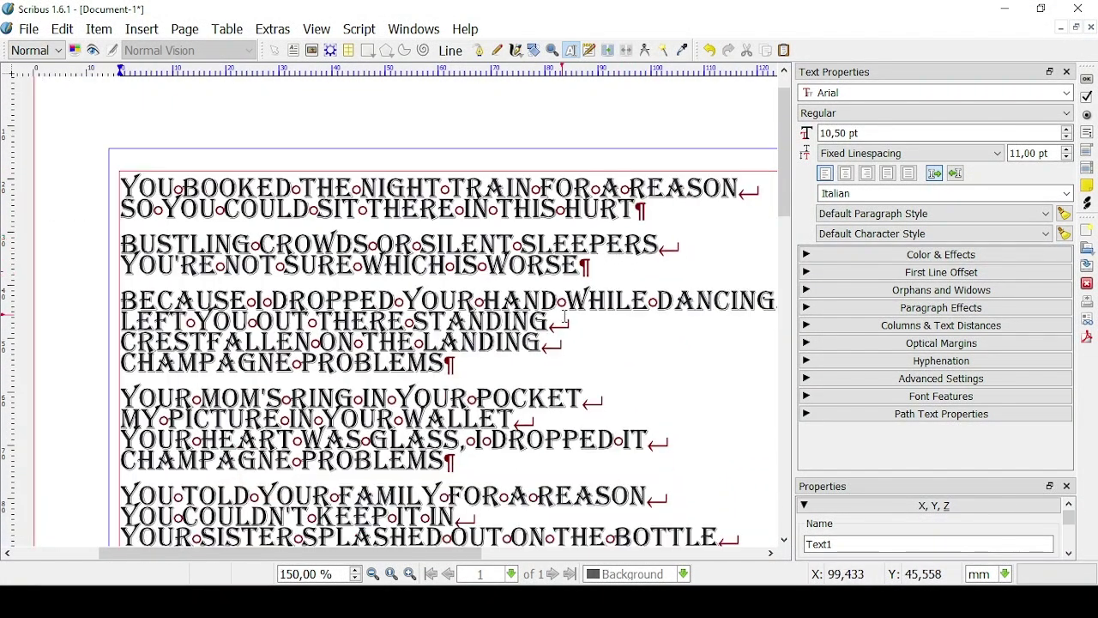
{"action": "left_click", "coordinate": [390, 573]}
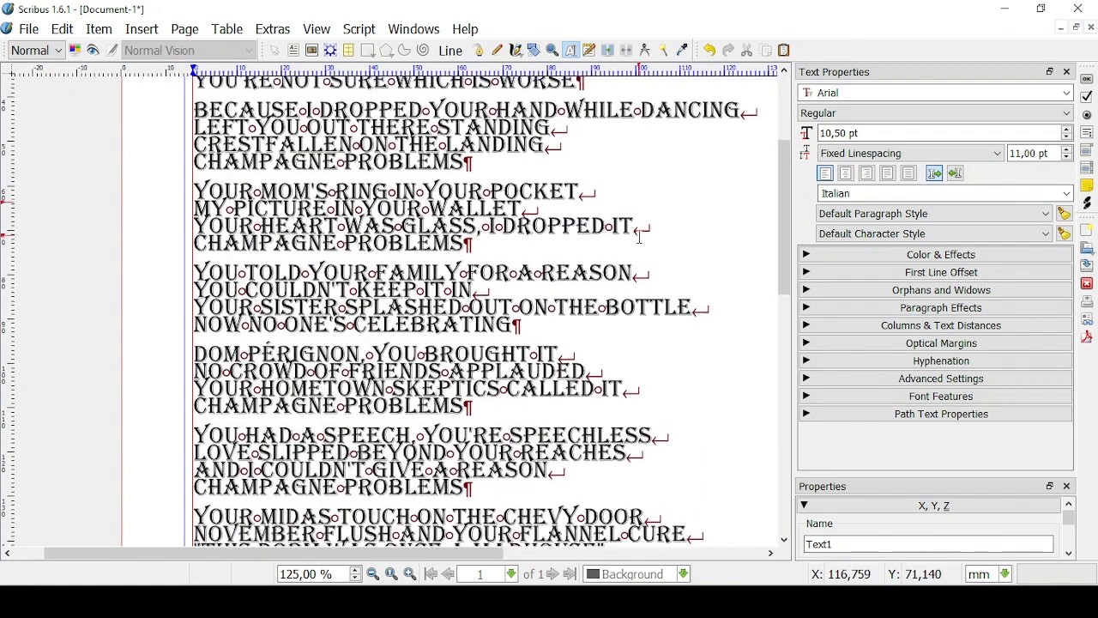
{"action": "scroll", "scroll_direction": "up", "scroll_amount": 3}
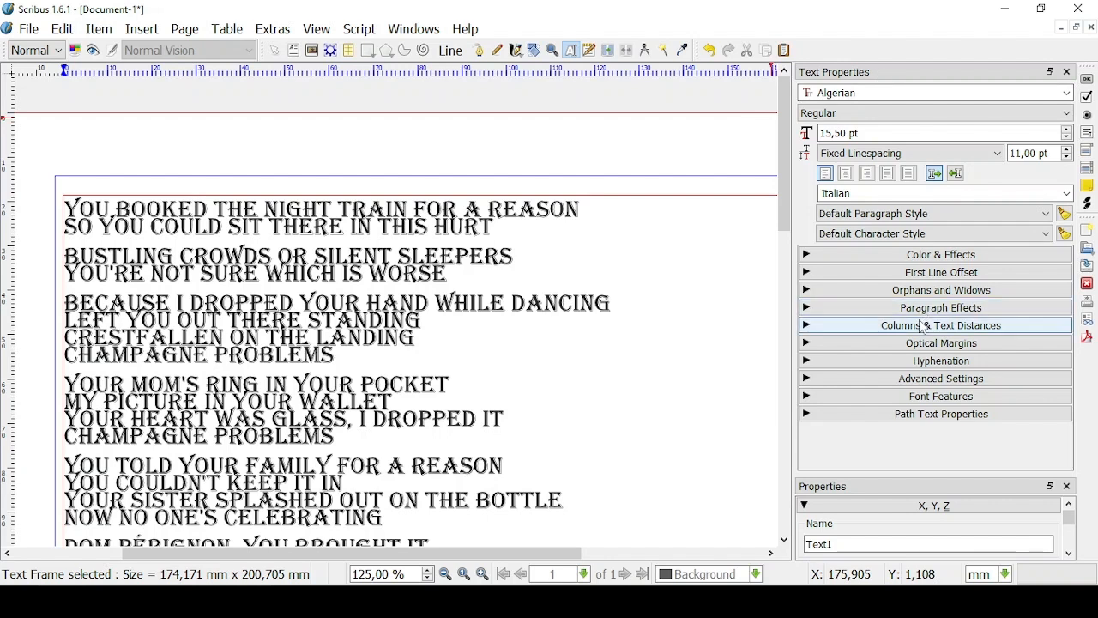
Step: Set the lyrics frame to five columns, reset the zoom, and toggle Preview Mode
{"action": "left_click", "coordinate": [940, 324]}
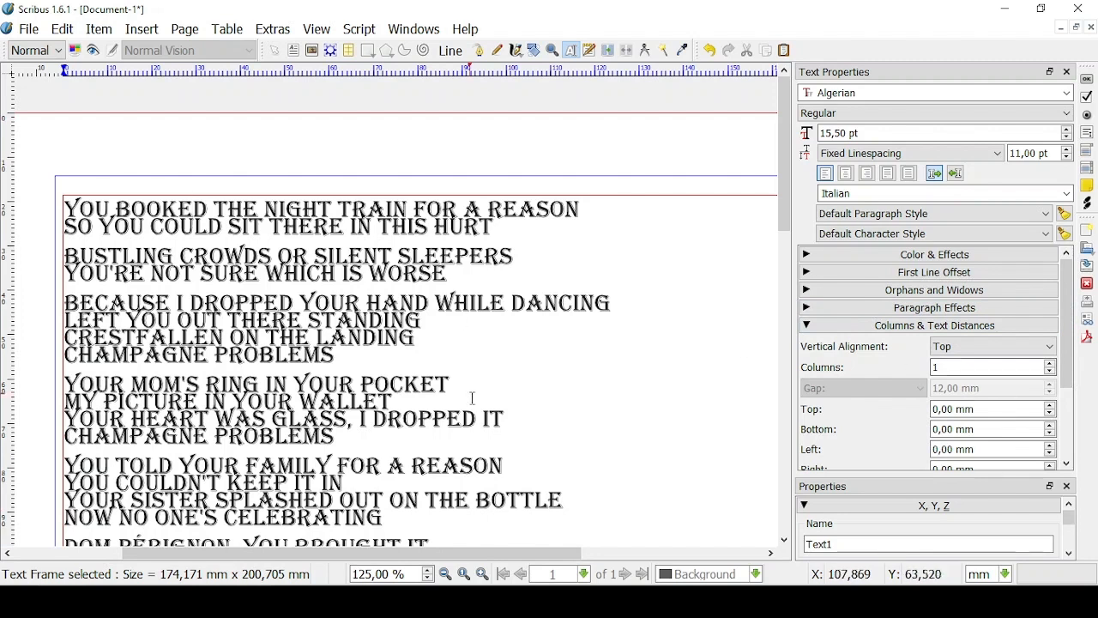
{"action": "left_click", "coordinate": [391, 573]}
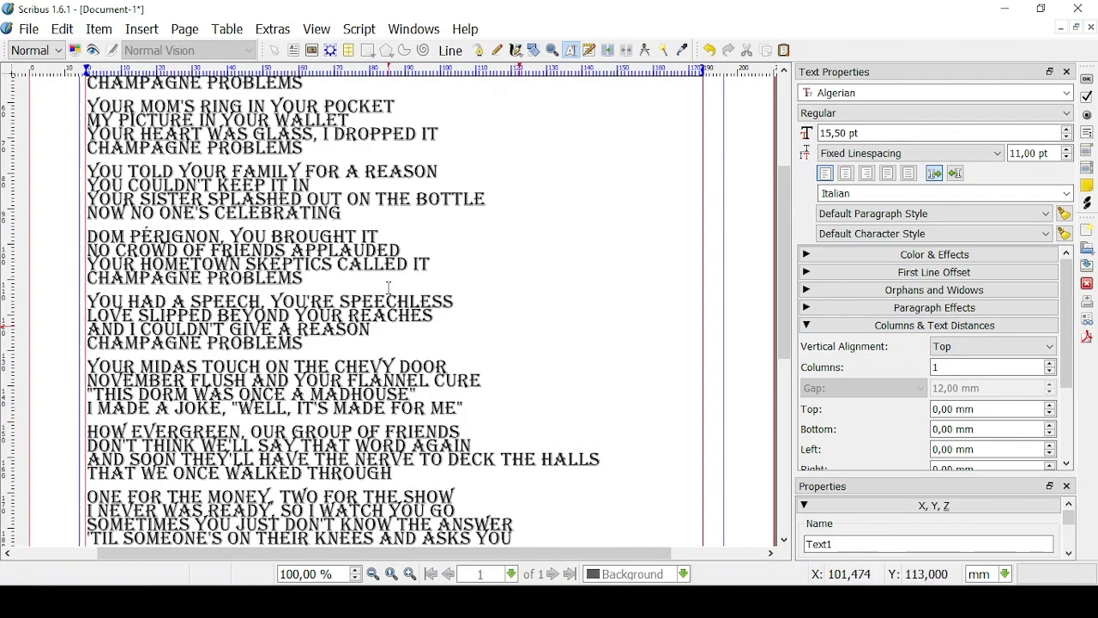
{"action": "scroll", "scroll_direction": "up", "scroll_amount": 3}
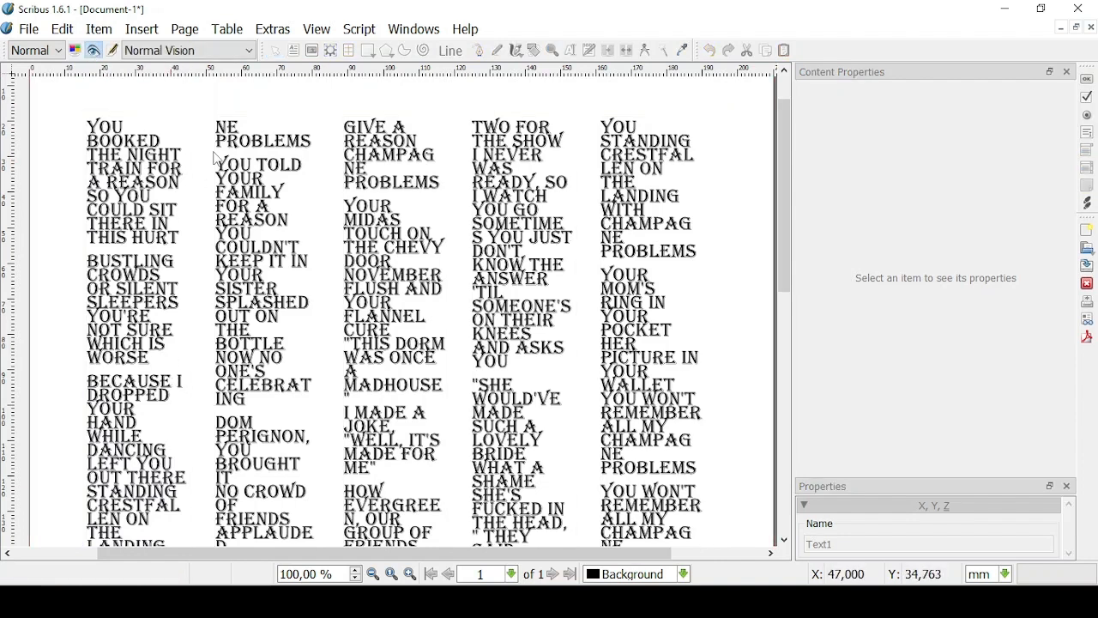
{"action": "mouse_move", "coordinate": [94, 49]}
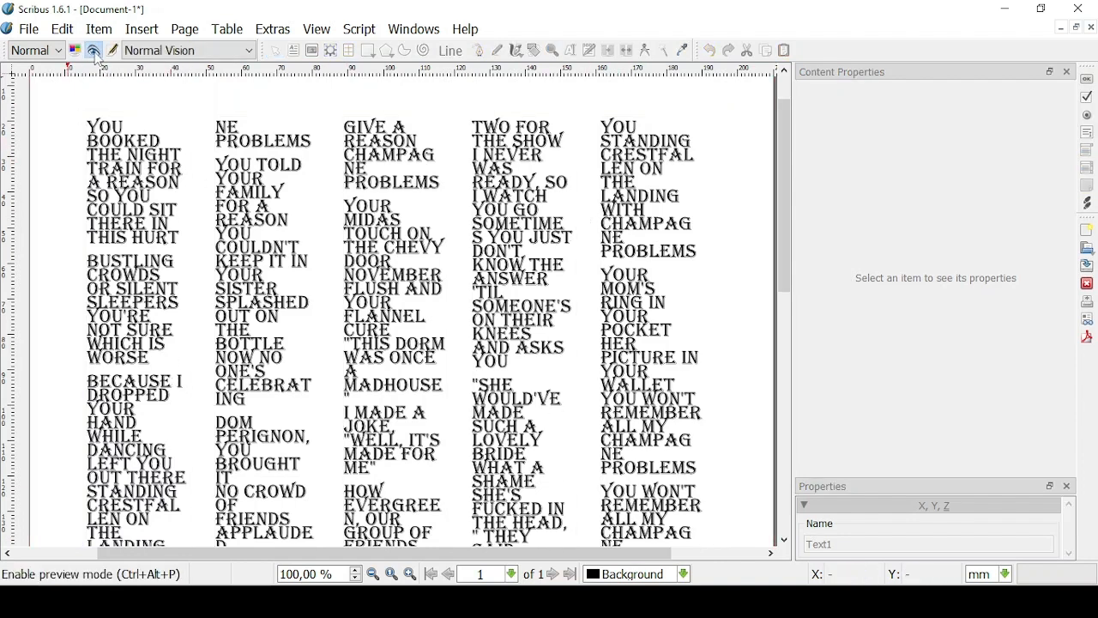
{"action": "left_click", "coordinate": [93, 50]}
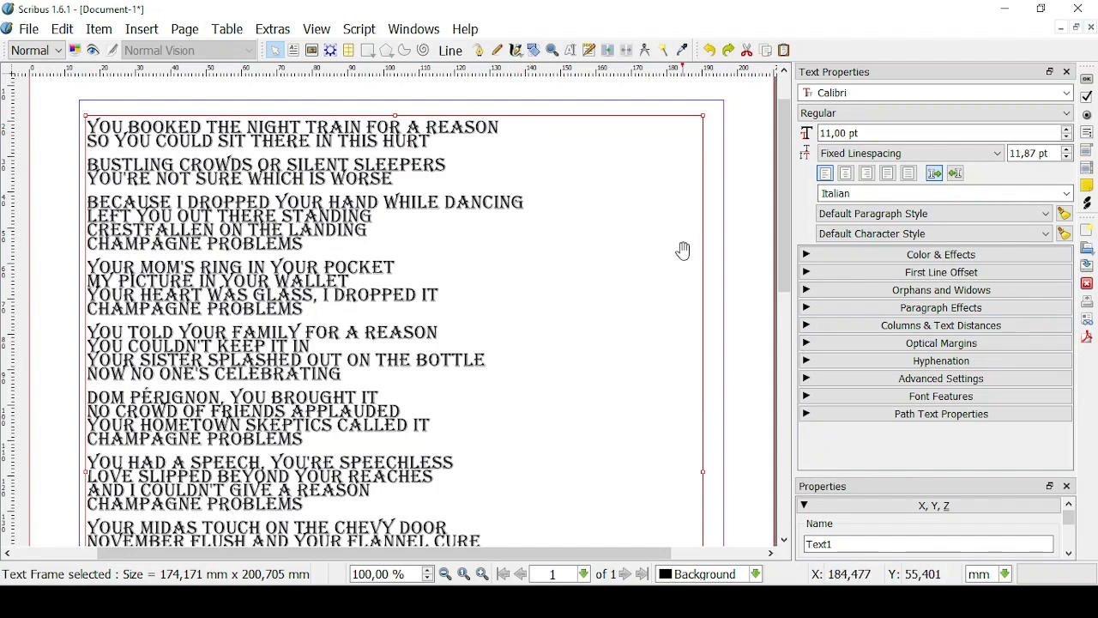
{"action": "mouse_move", "coordinate": [703, 473]}
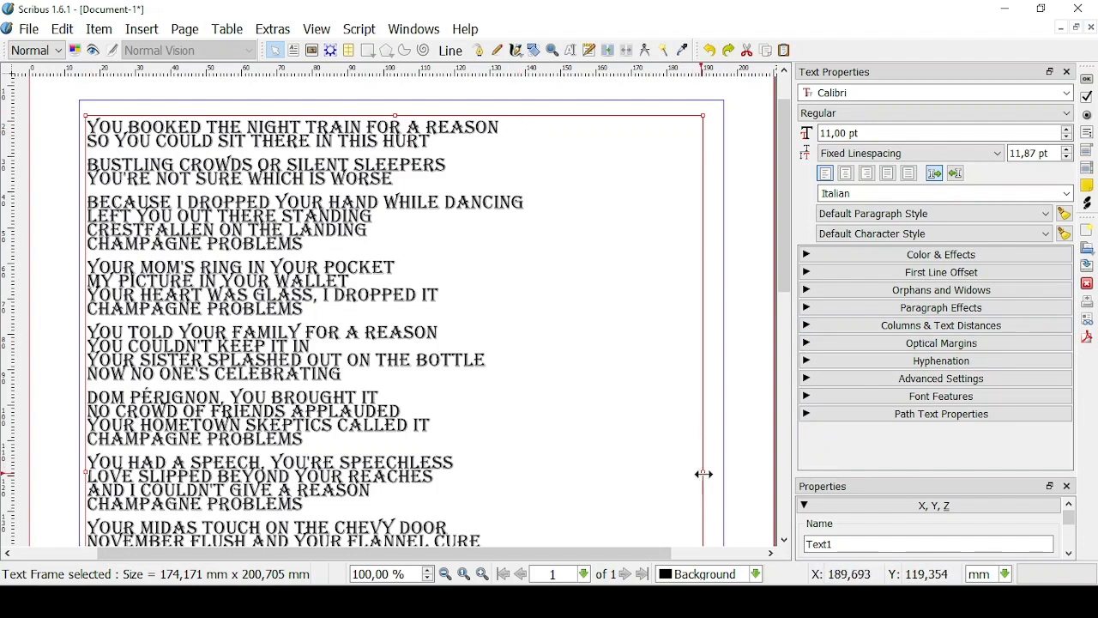
{"action": "left_click_drag", "start_coordinate": [703, 472], "coordinate": [487, 478]}
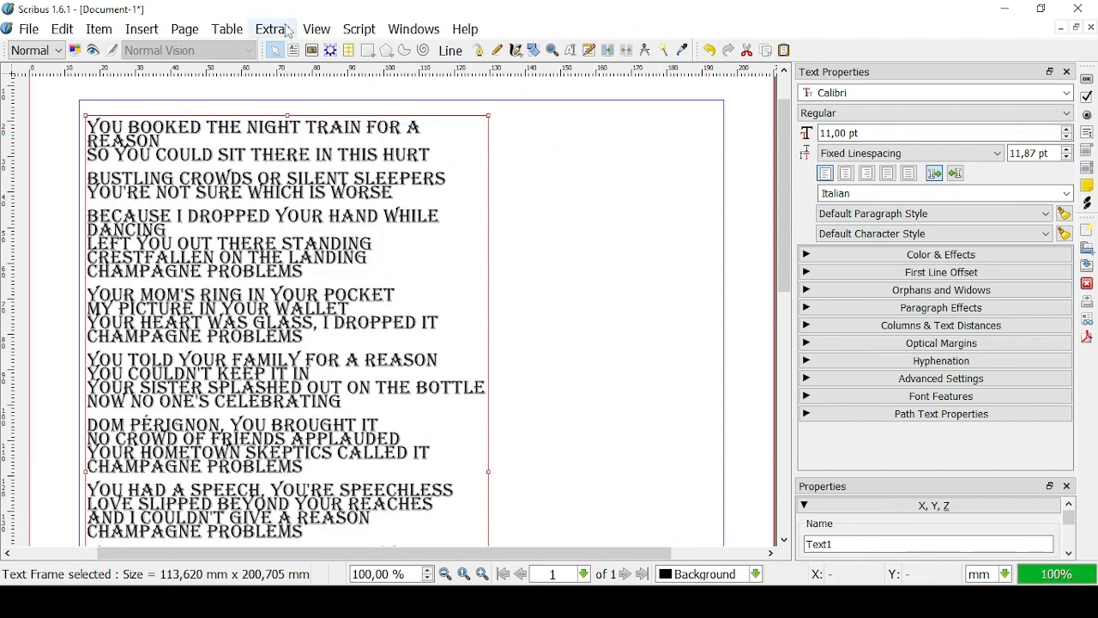
{"action": "left_click", "coordinate": [273, 28]}
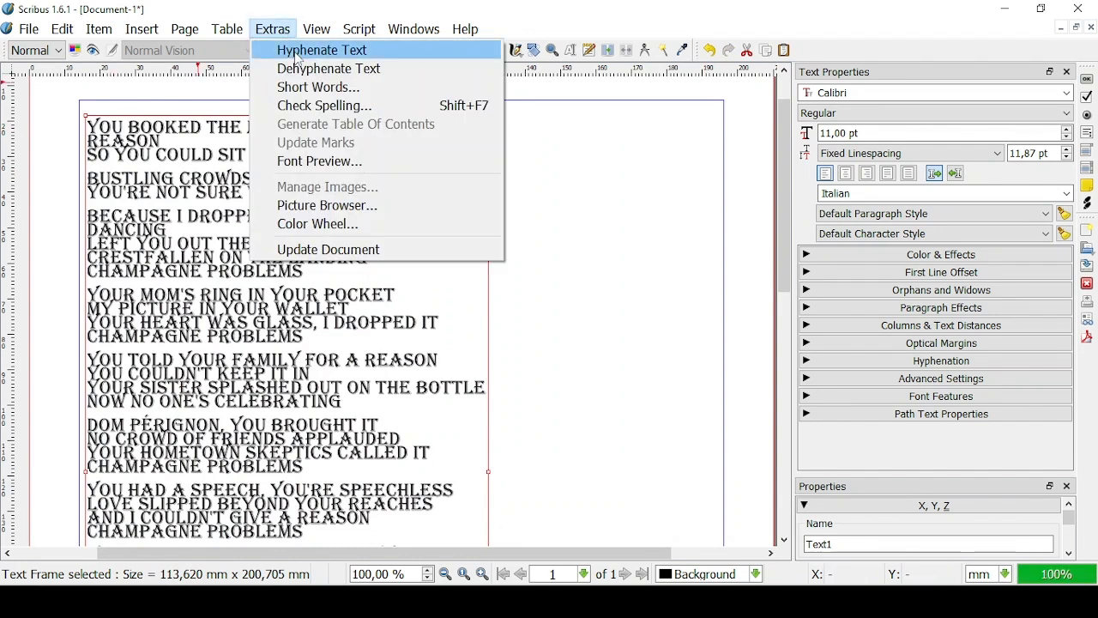
{"action": "left_click", "coordinate": [321, 50]}
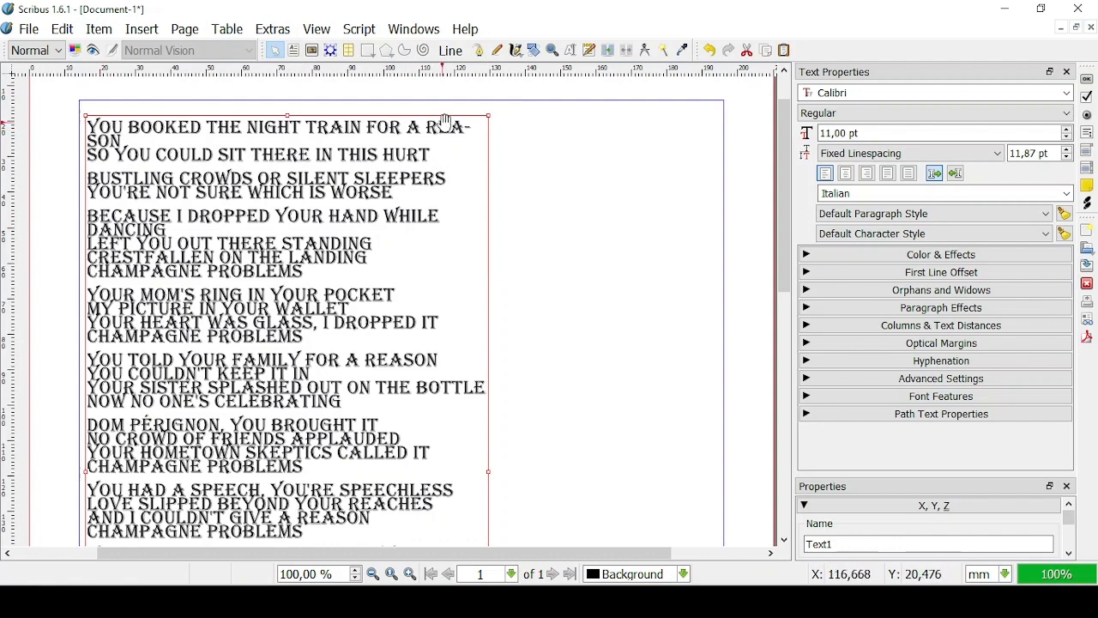
{"action": "mouse_move", "coordinate": [519, 140]}
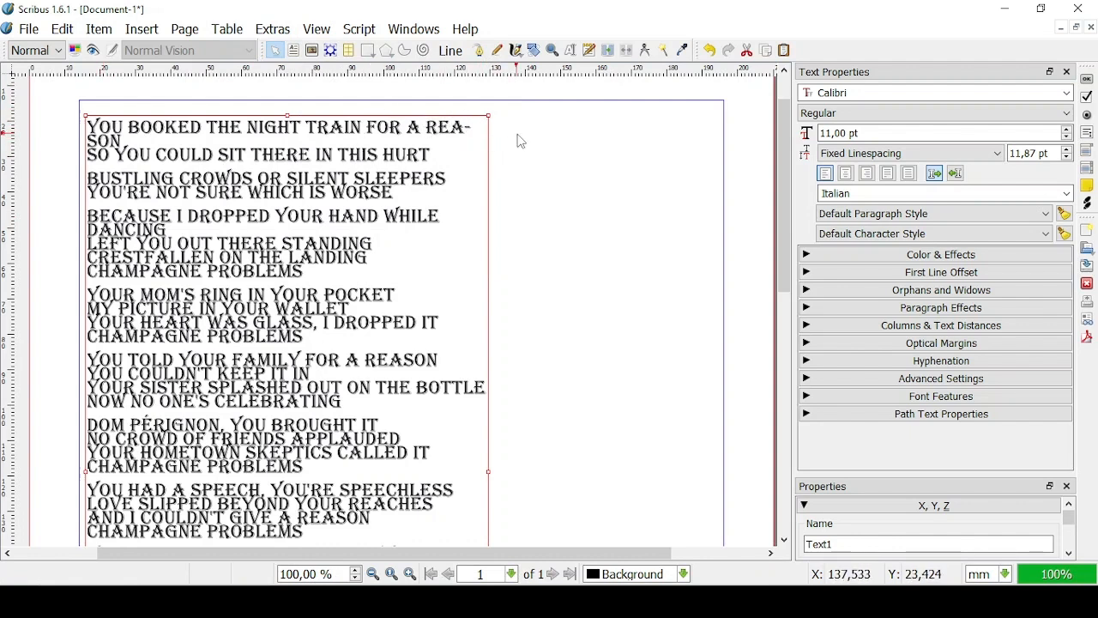
{"action": "mouse_move", "coordinate": [518, 148]}
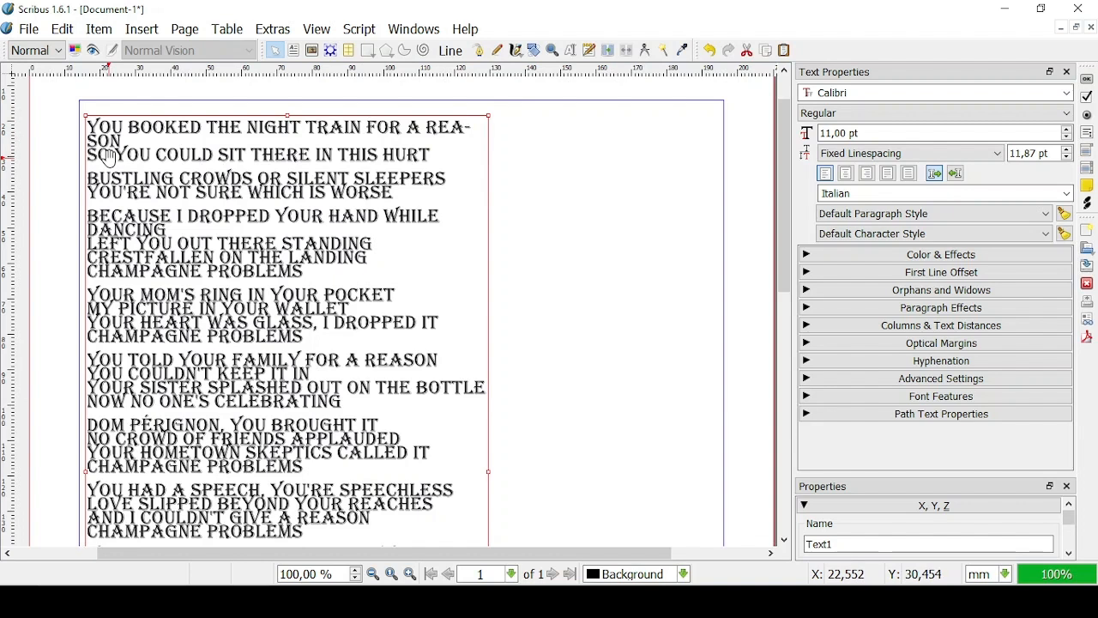
{"action": "mouse_move", "coordinate": [463, 138]}
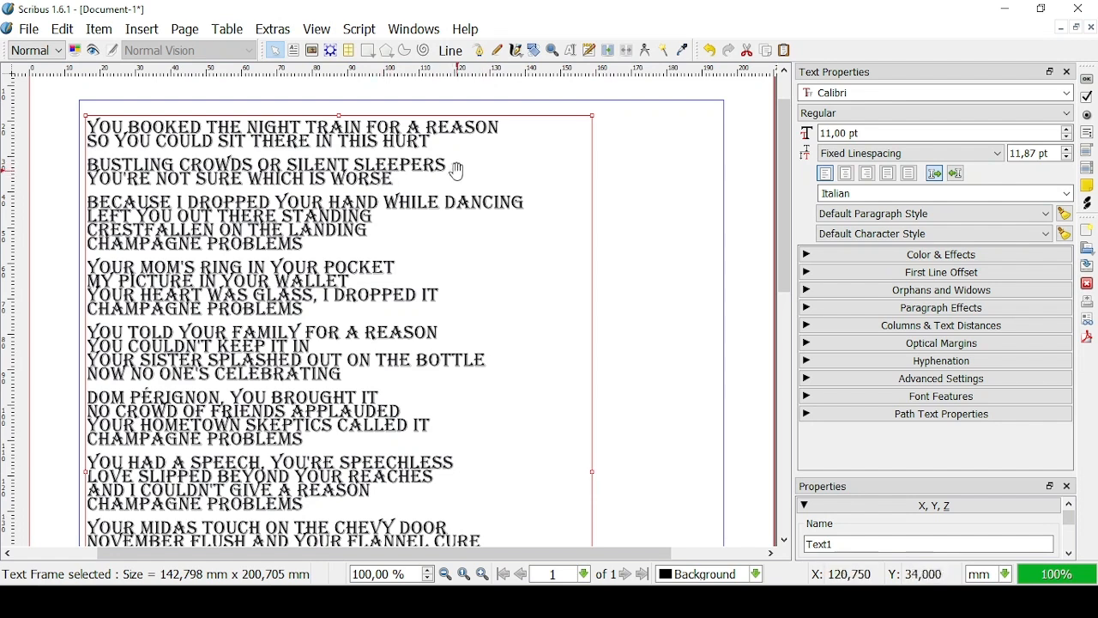
{"action": "mouse_move", "coordinate": [563, 483]}
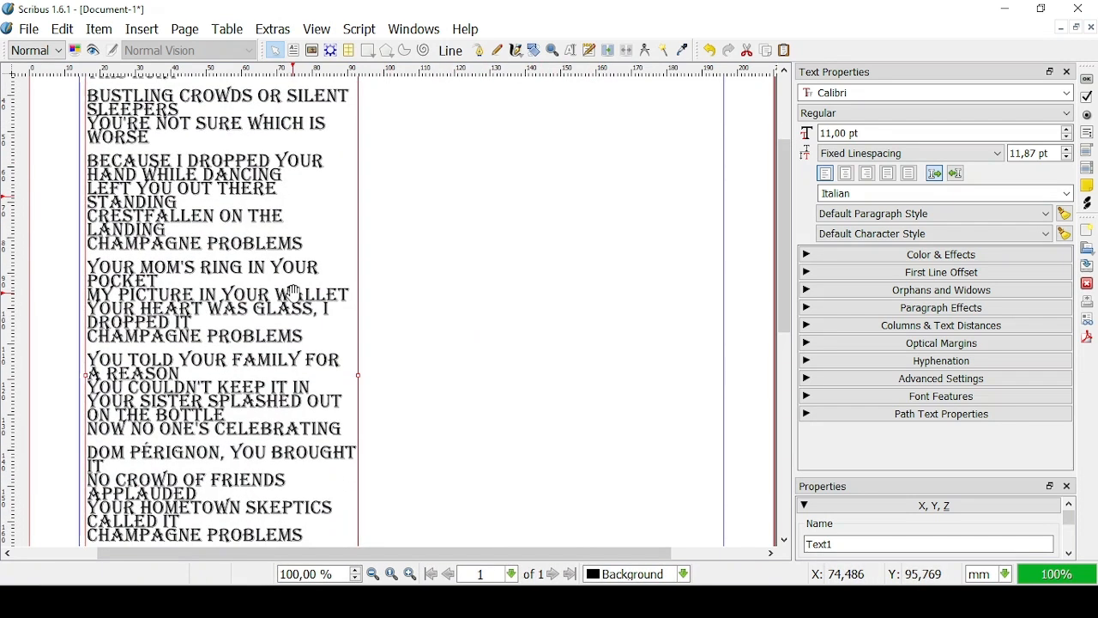
{"action": "scroll", "scroll_direction": "down", "scroll_amount": 3}
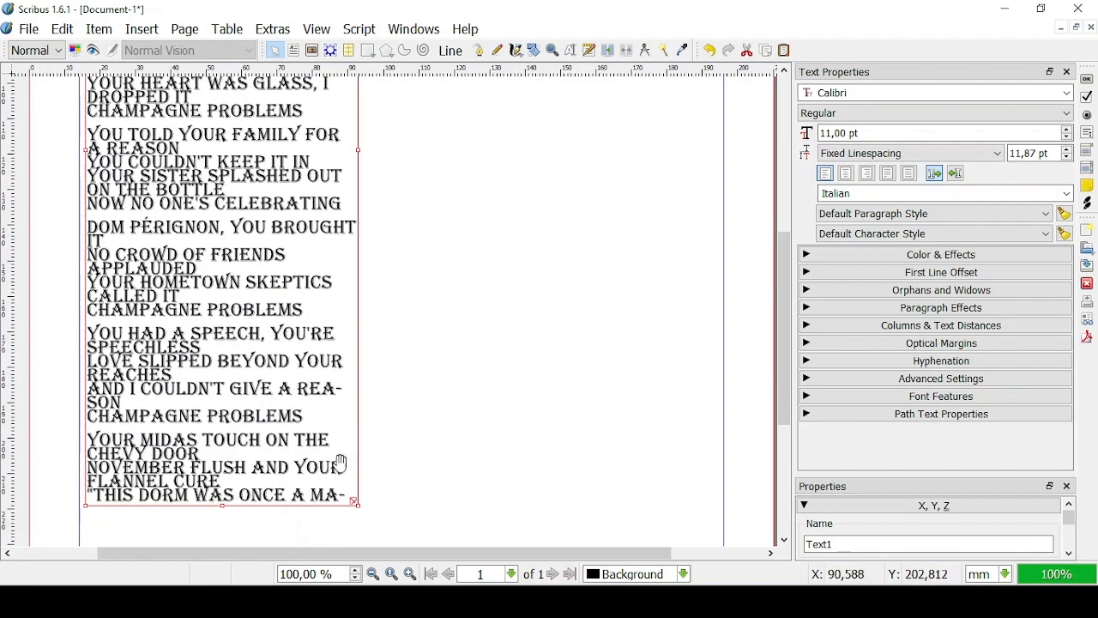
{"action": "mouse_move", "coordinate": [360, 153]}
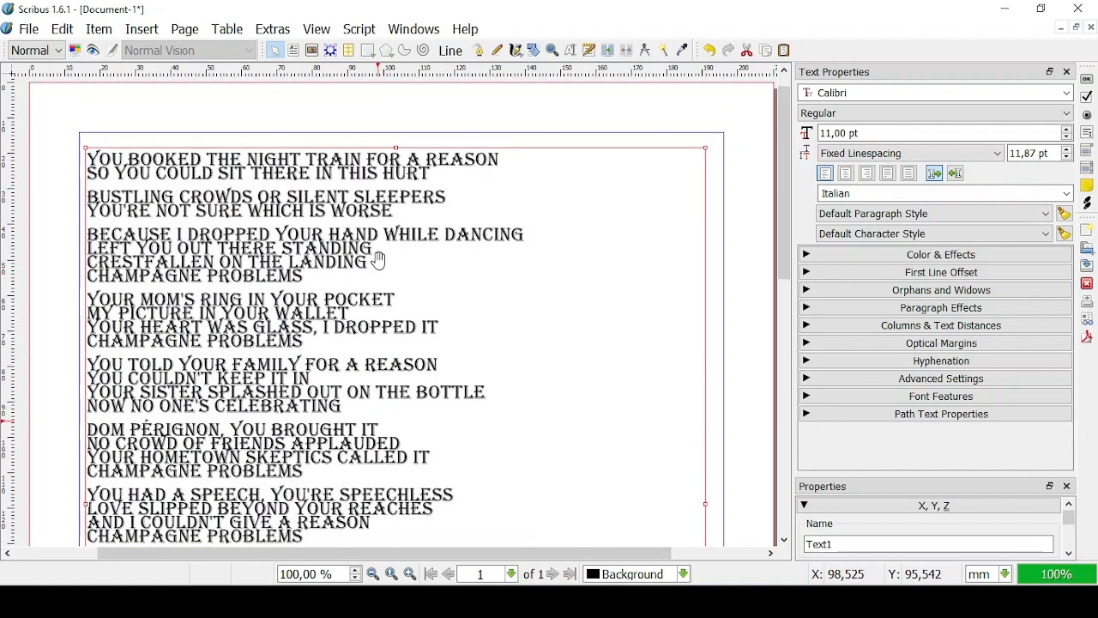
{"action": "mouse_move", "coordinate": [317, 28]}
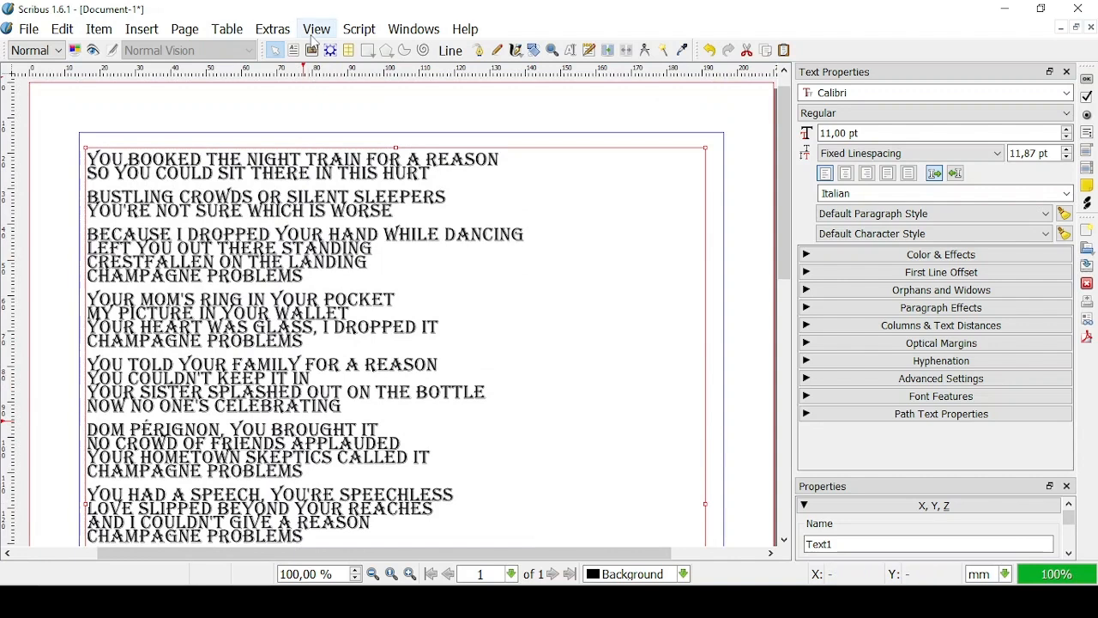
Step: Show the baseline grid and set line spacing mode to Align to Baseline Grid
{"action": "left_click", "coordinate": [315, 28]}
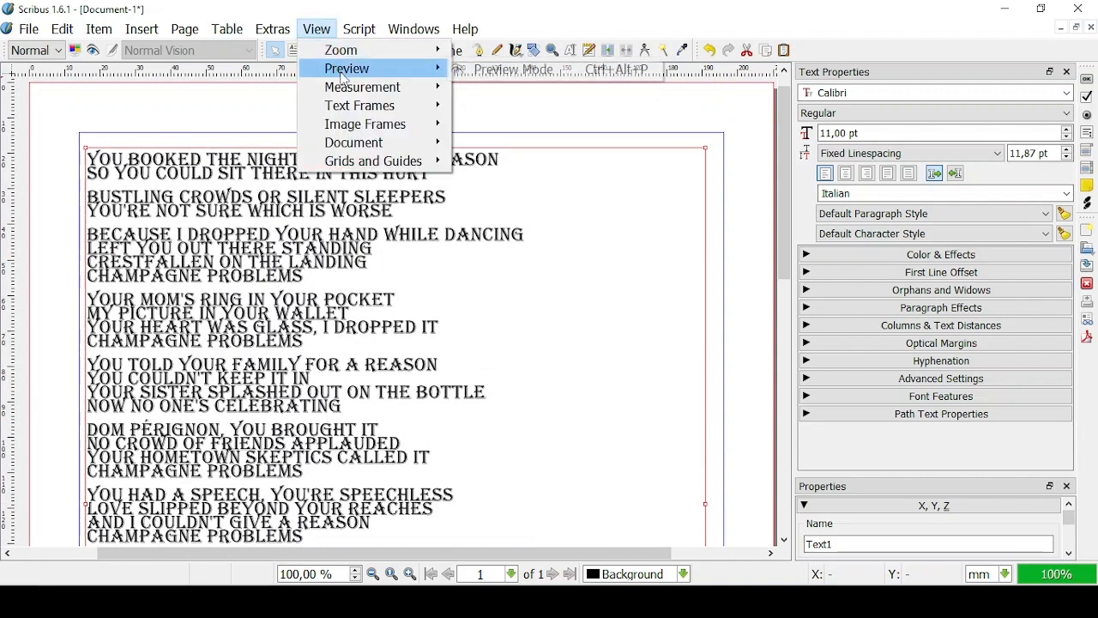
{"action": "mouse_move", "coordinate": [361, 105]}
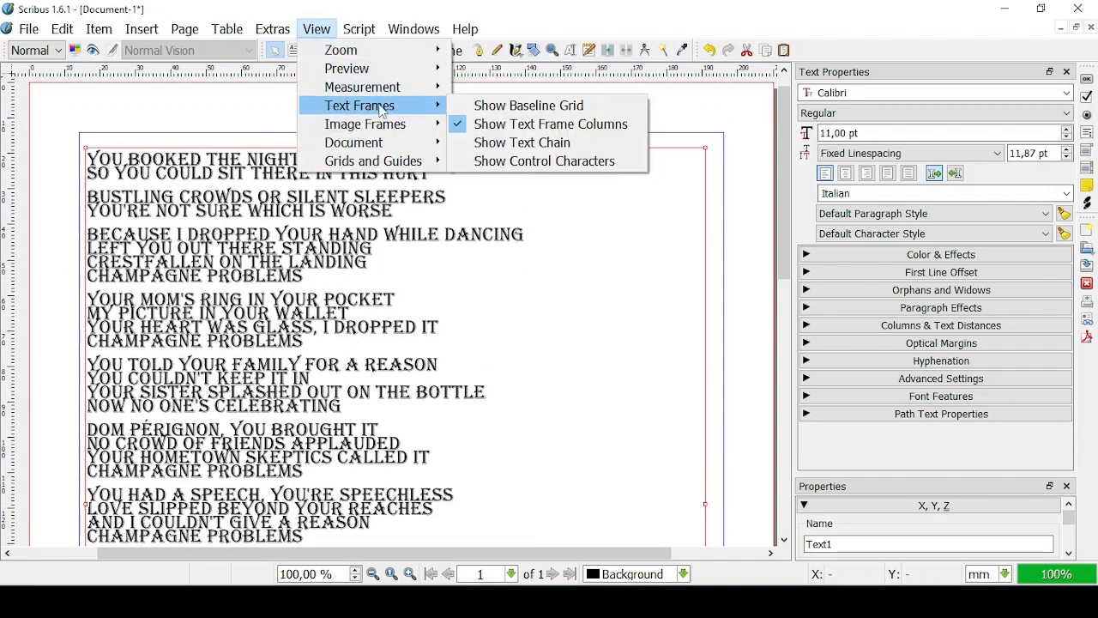
{"action": "left_click", "coordinate": [528, 105]}
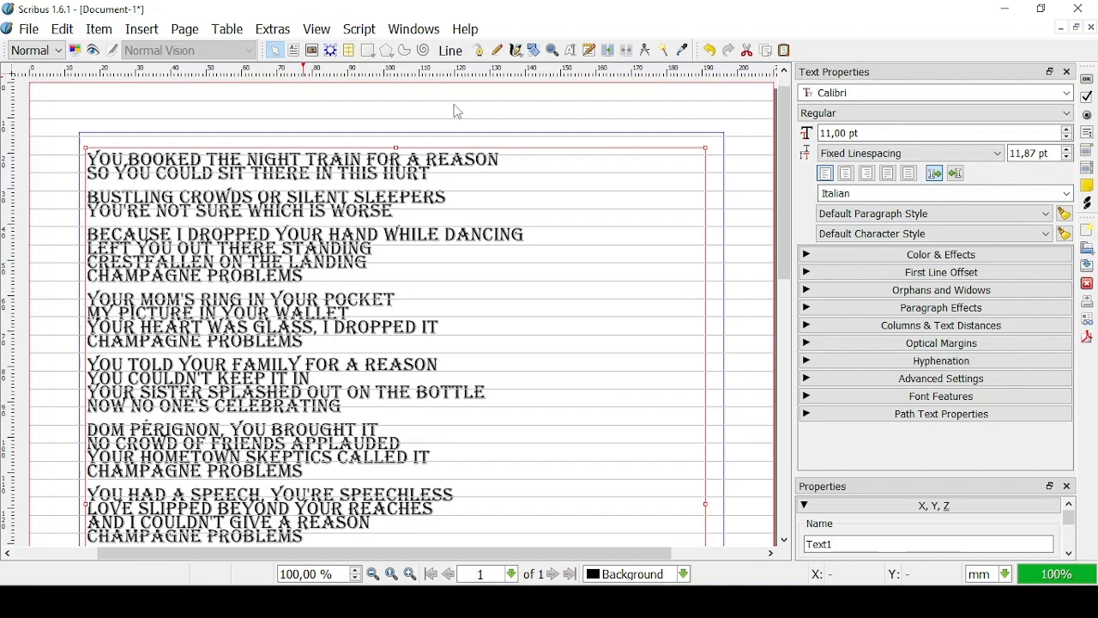
{"action": "mouse_move", "coordinate": [125, 183]}
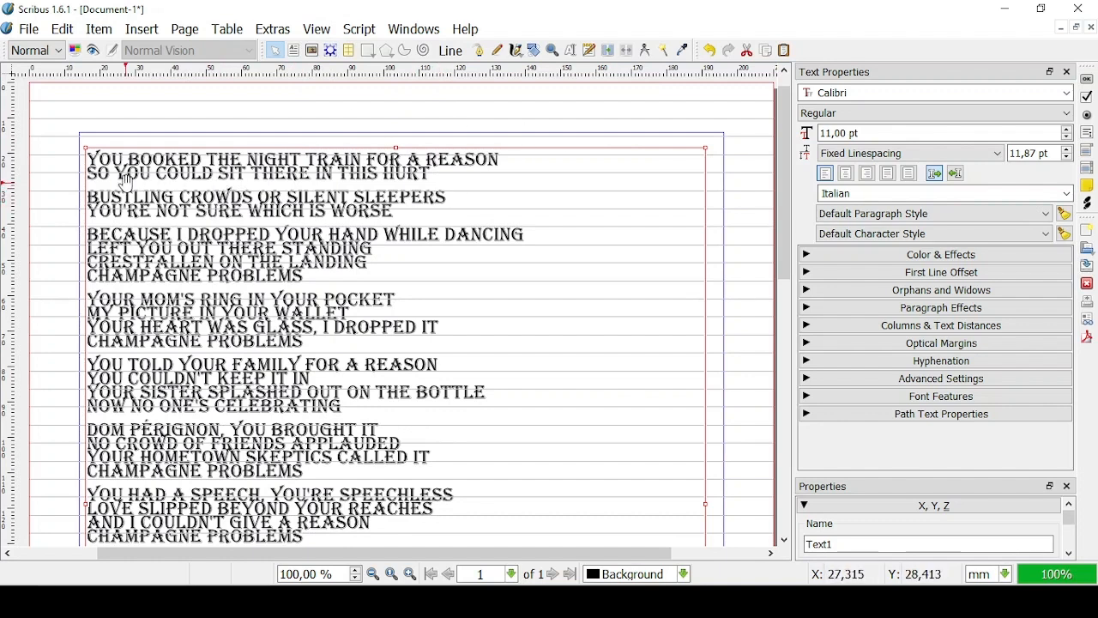
{"action": "mouse_move", "coordinate": [284, 268]}
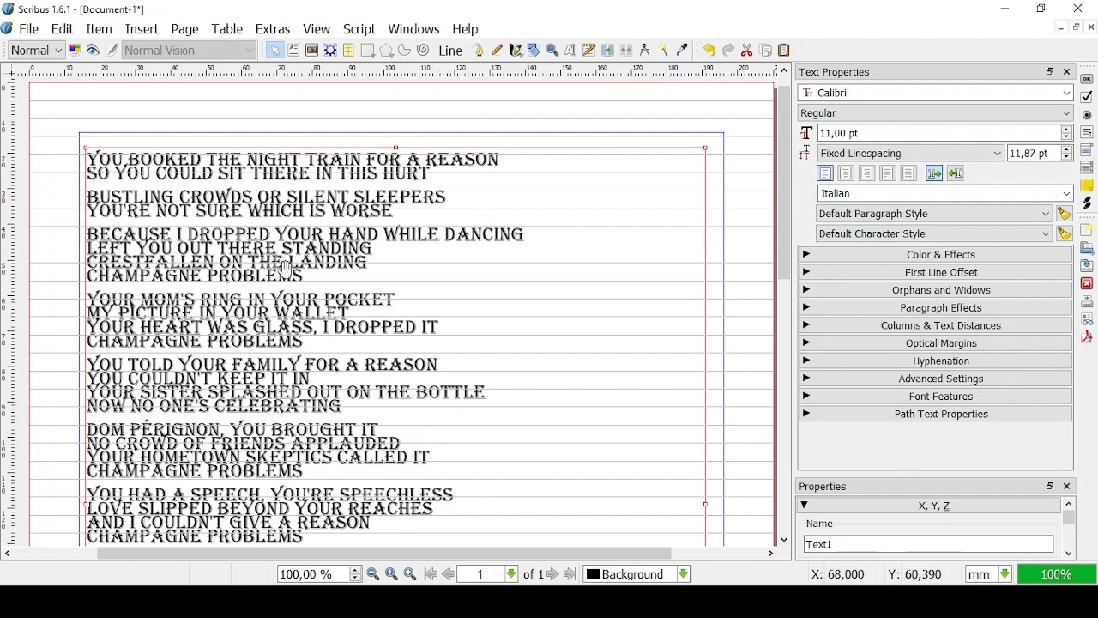
{"action": "mouse_move", "coordinate": [597, 257]}
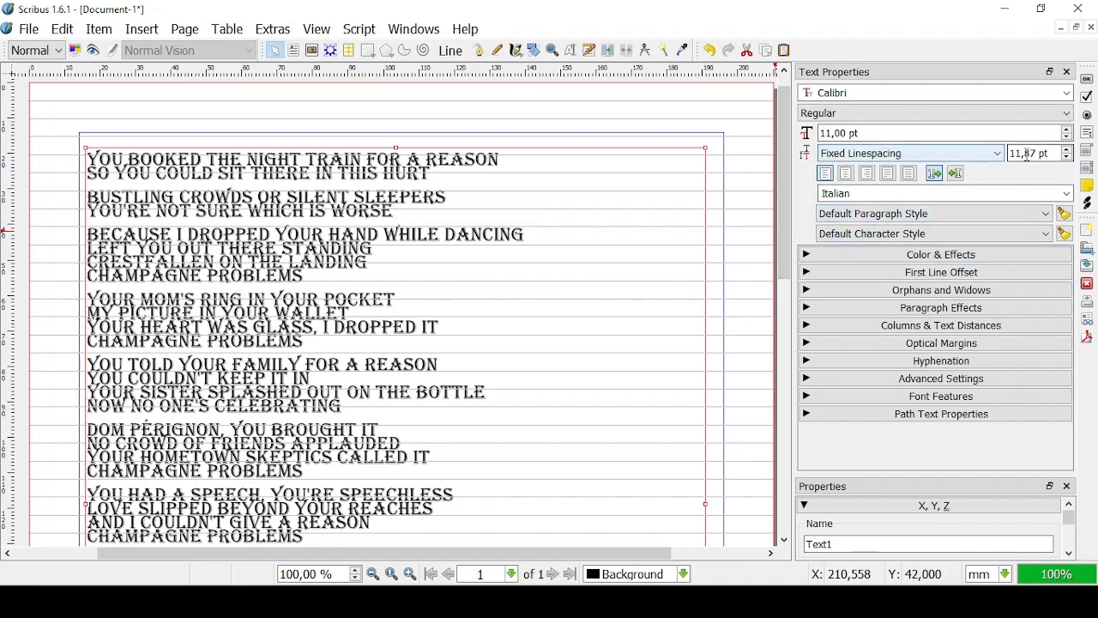
{"action": "triple_click", "coordinate": [1028, 153]}
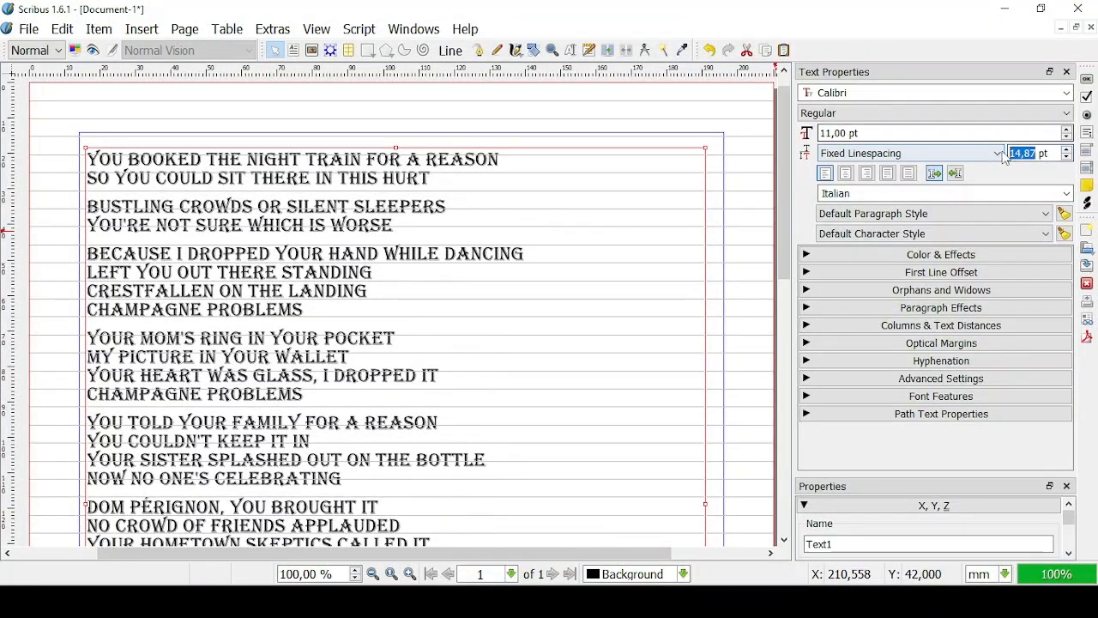
{"action": "left_click", "coordinate": [995, 153]}
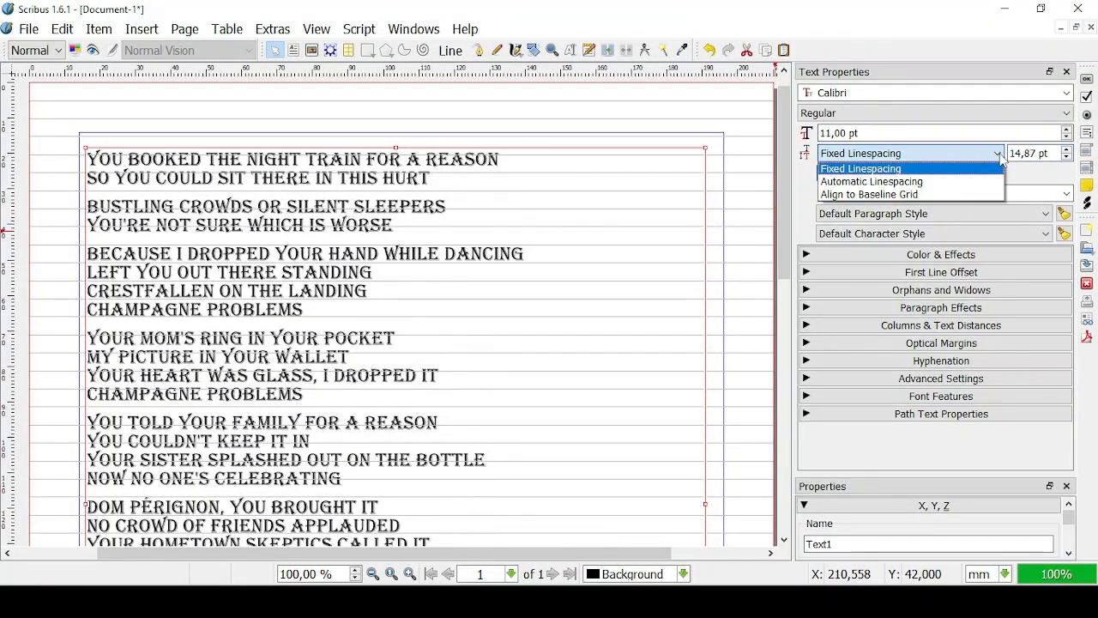
{"action": "left_click", "coordinate": [867, 194]}
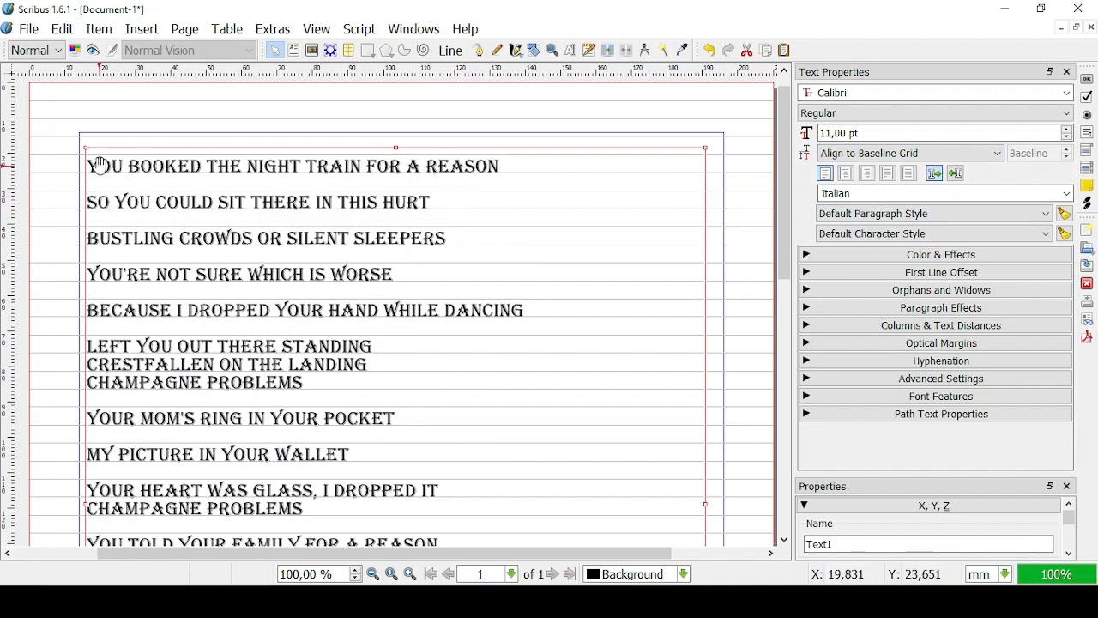
{"action": "mouse_move", "coordinate": [327, 252]}
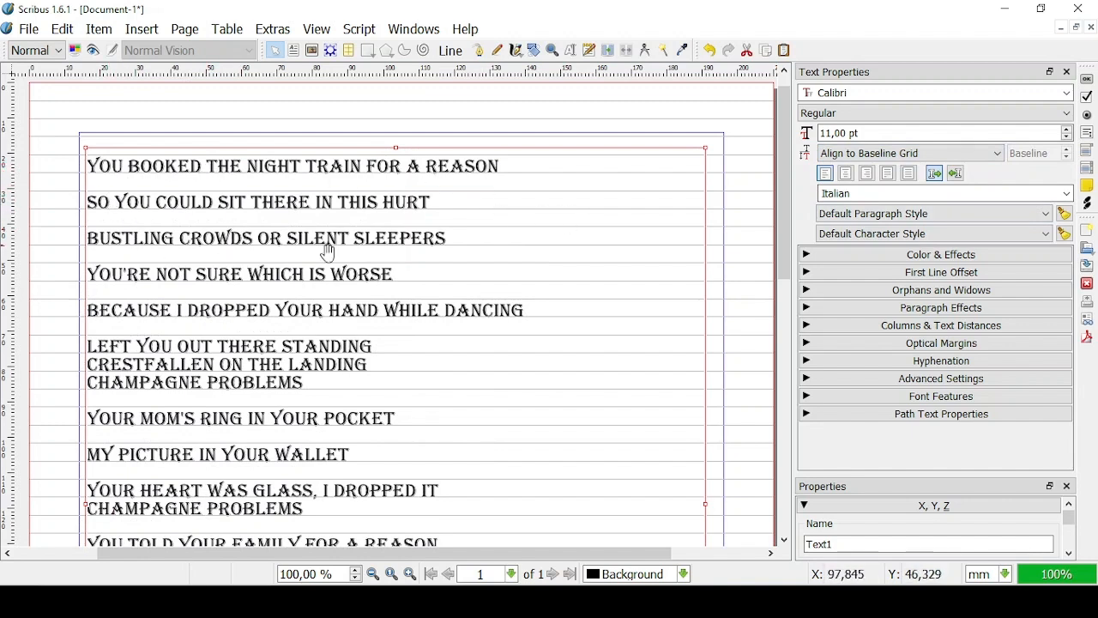
{"action": "mouse_move", "coordinate": [573, 273]}
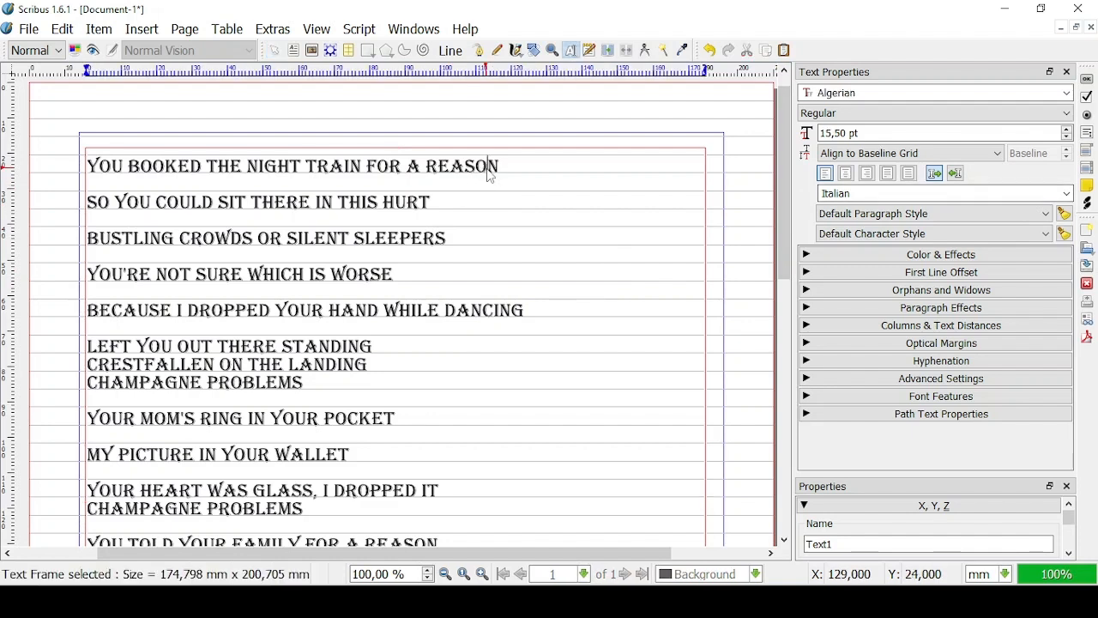
Step: Center-align all lyric lines and scroll through the page to review the layout
{"action": "left_click", "coordinate": [844, 173]}
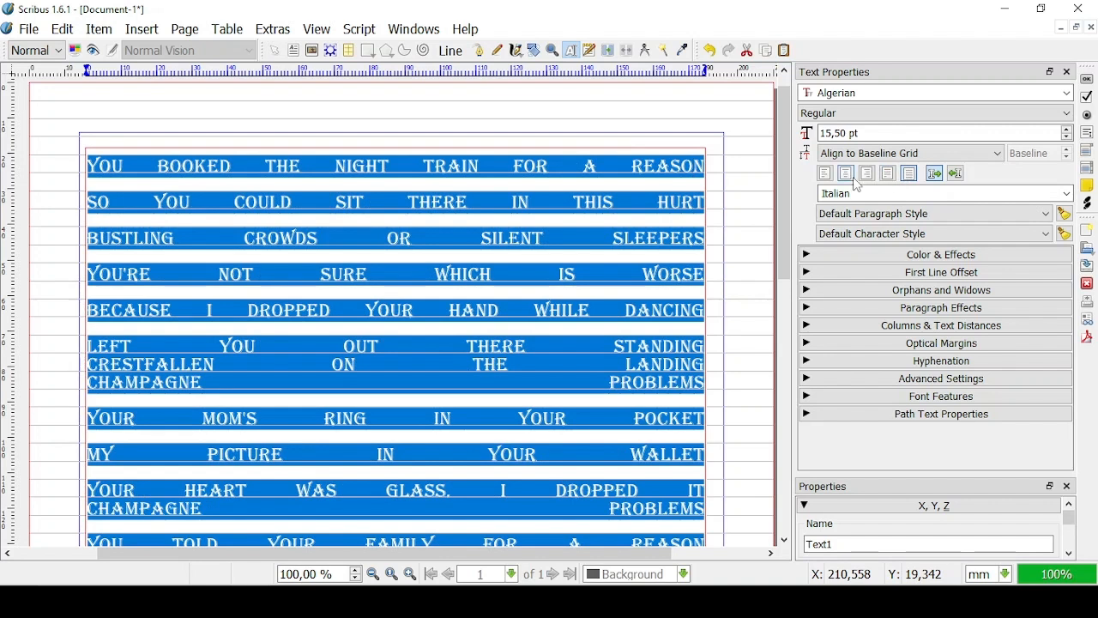
{"action": "left_click", "coordinate": [866, 173]}
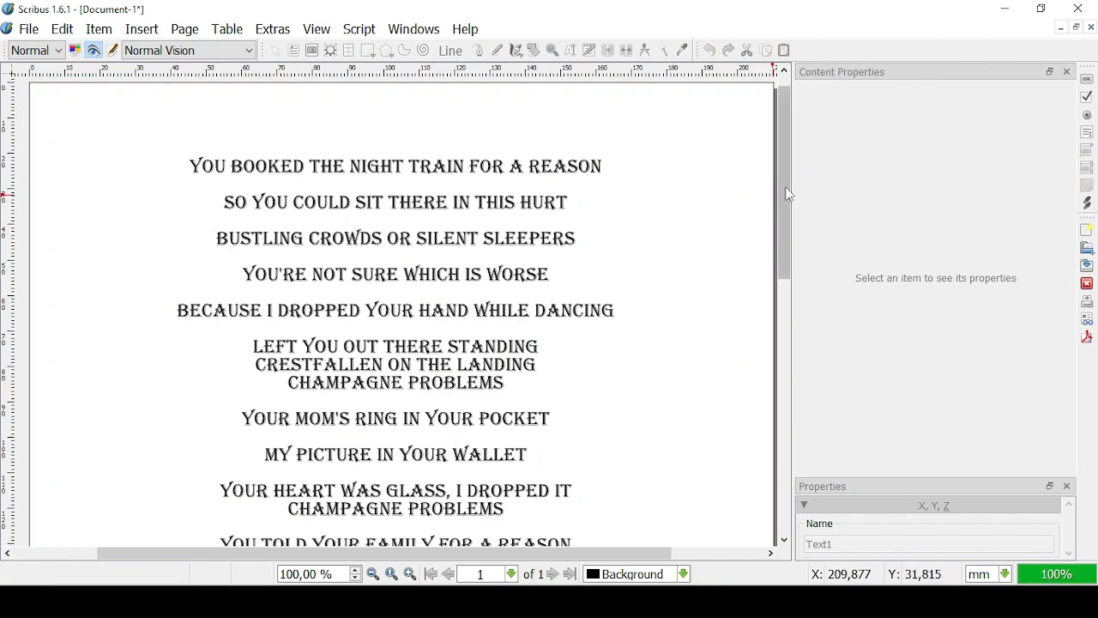
{"action": "scroll", "scroll_direction": "down", "scroll_amount": 3}
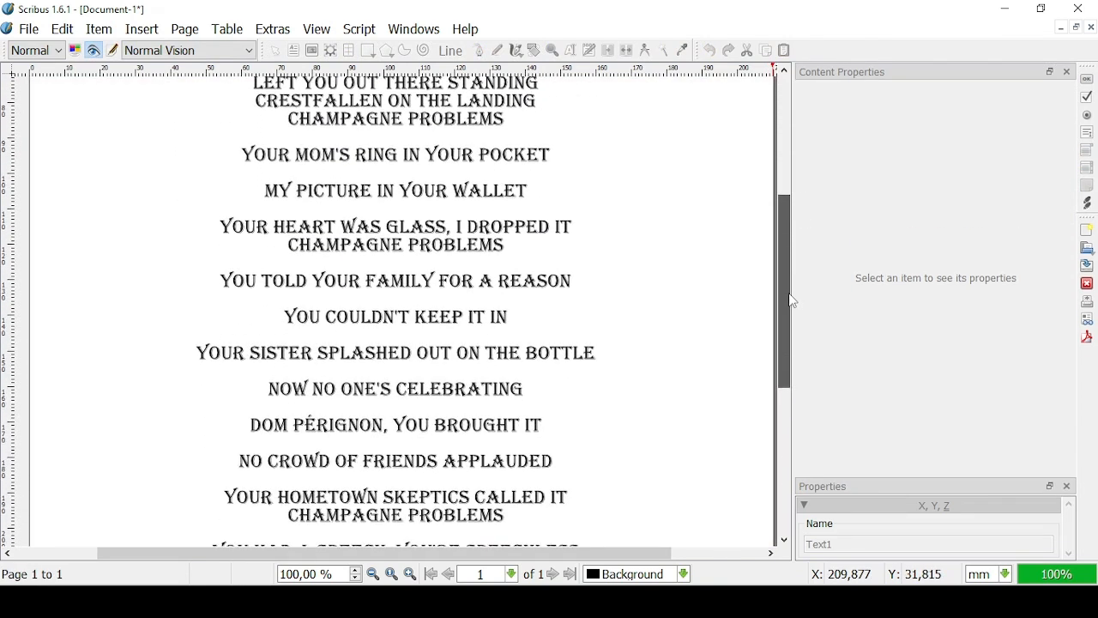
{"action": "scroll", "scroll_direction": "down", "scroll_amount": 3}
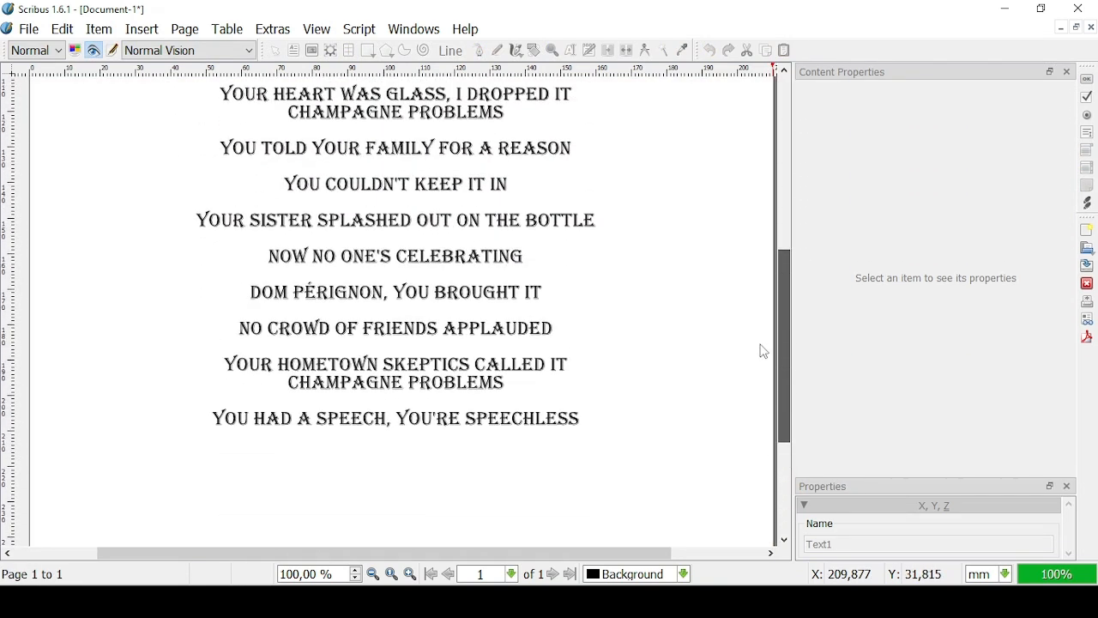
{"action": "scroll", "scroll_direction": "up", "scroll_amount": 3}
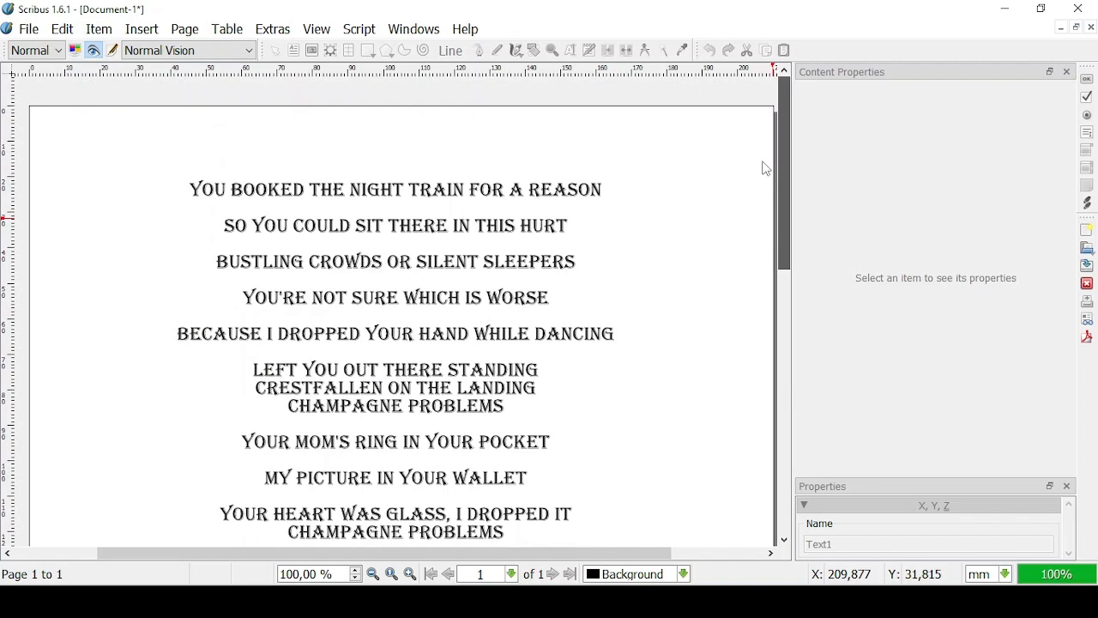
{"action": "scroll", "scroll_direction": "down", "scroll_amount": 3}
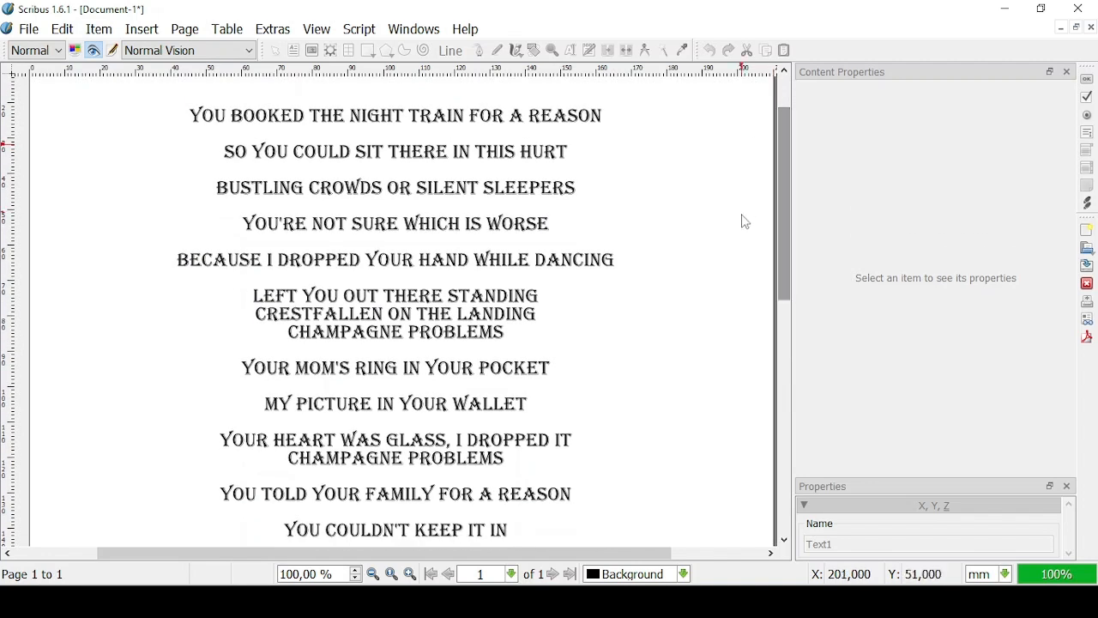